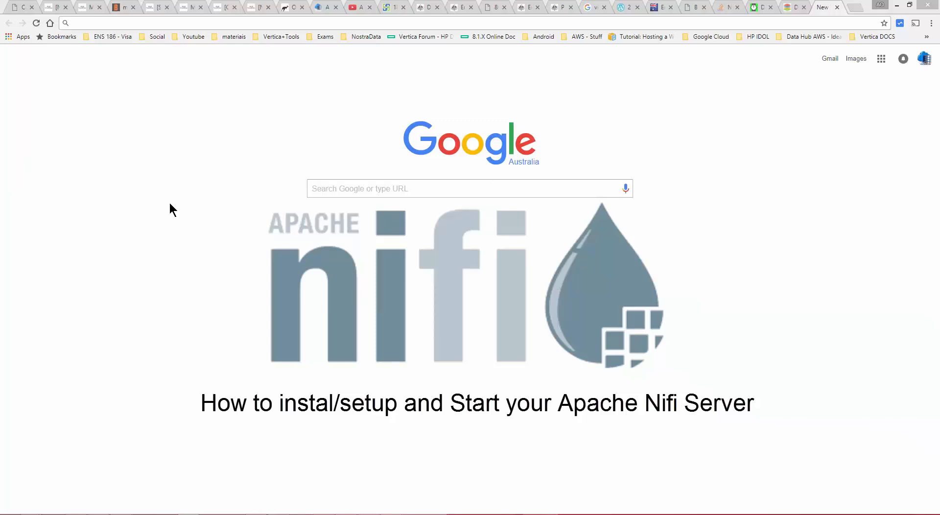
mouse_move(154, 51)
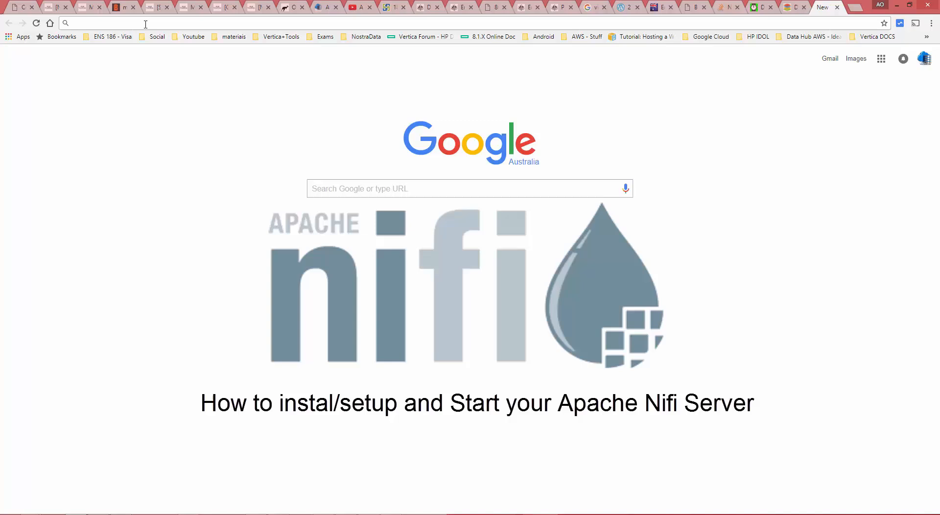
- Navigate to nifi.apache.org and reach the Downloads page via Downloads > Download NiFi
text(nifi.apache.org)
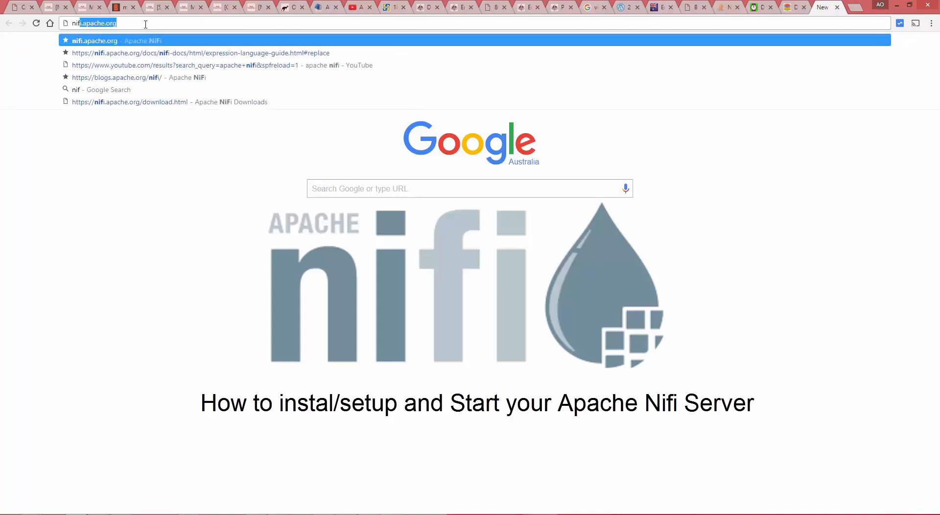
text(nifi.p)
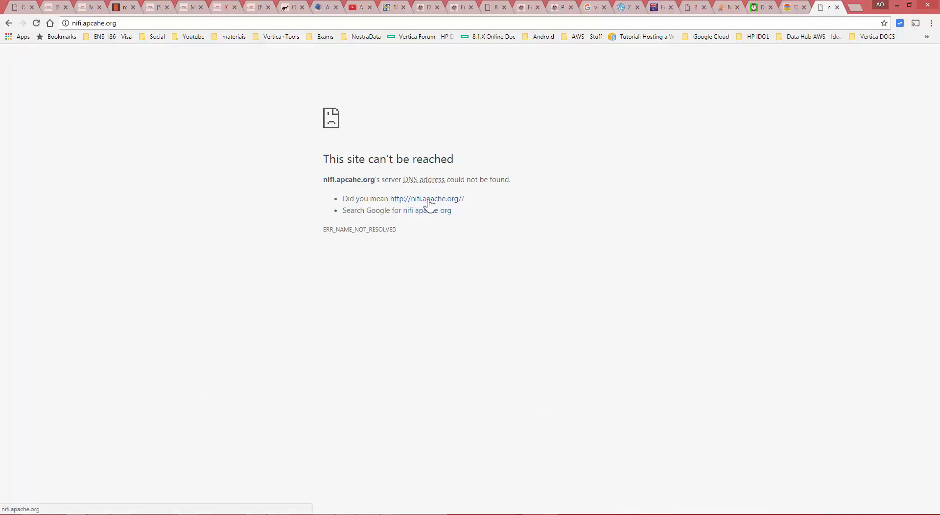
click(424, 198)
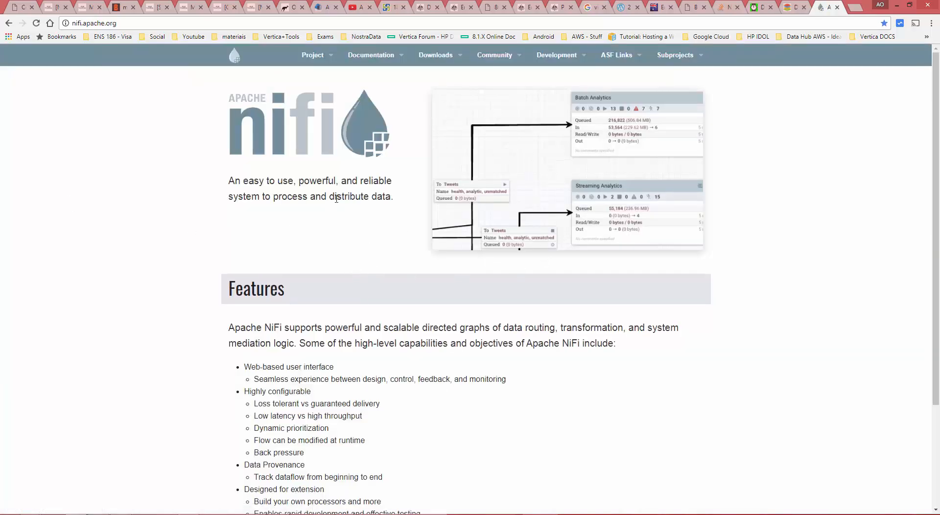
click(435, 55)
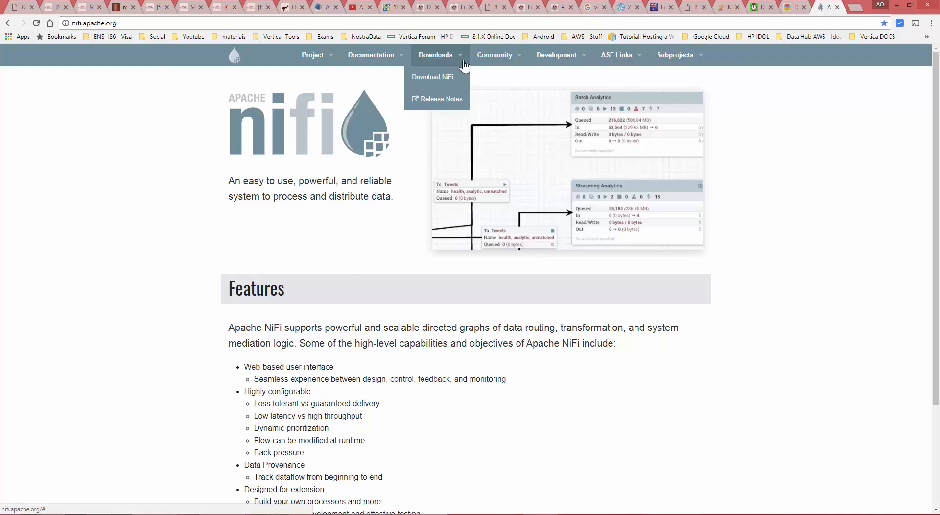
click(431, 76)
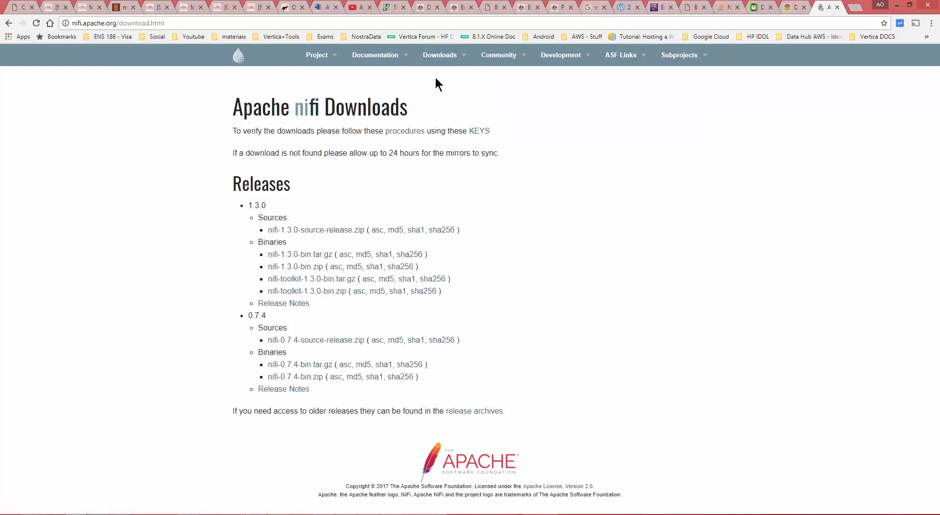
mouse_move(432, 85)
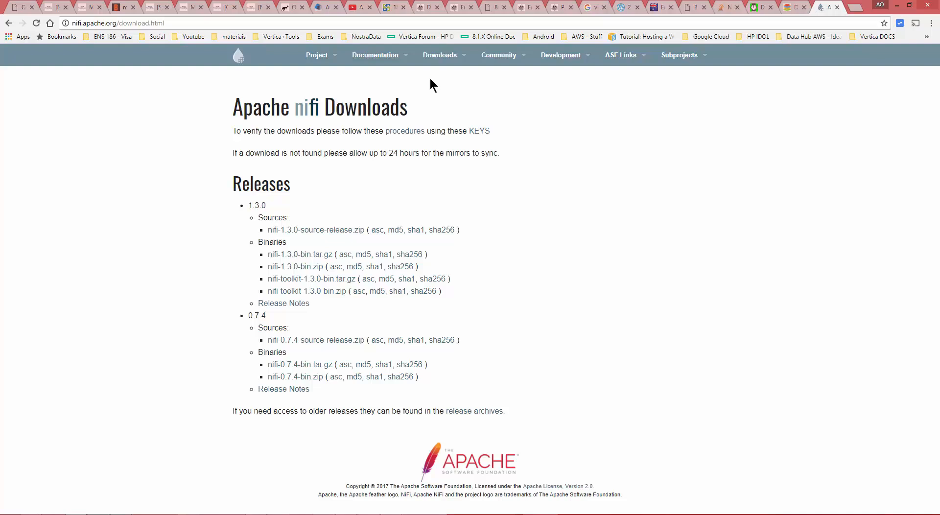
mouse_move(274, 271)
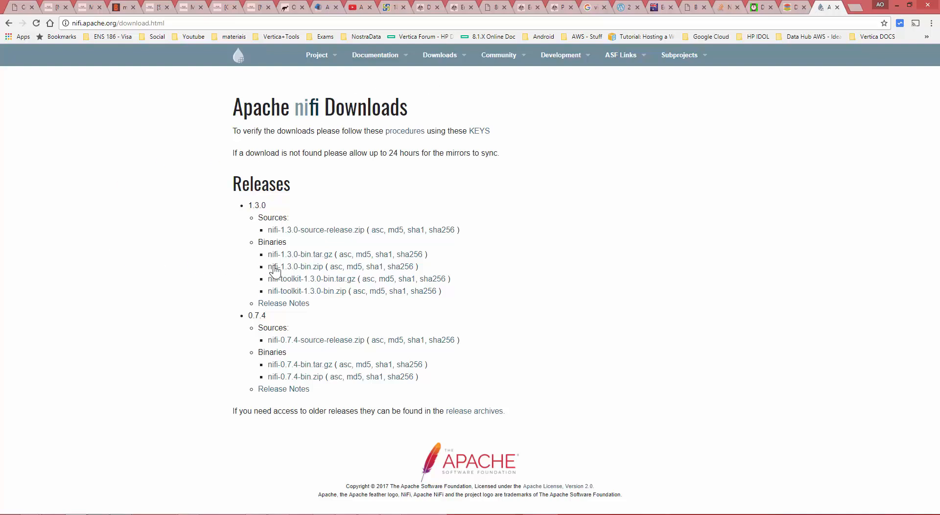
mouse_move(316, 230)
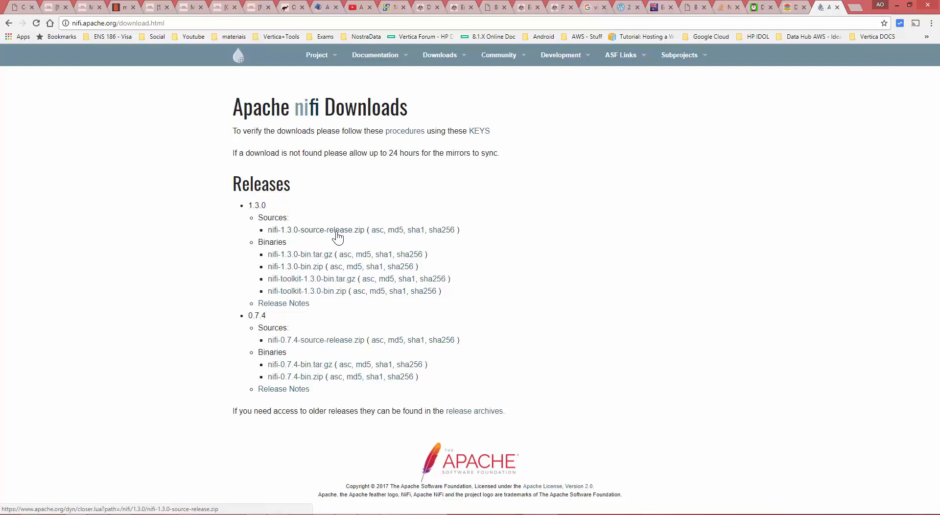
mouse_move(316, 255)
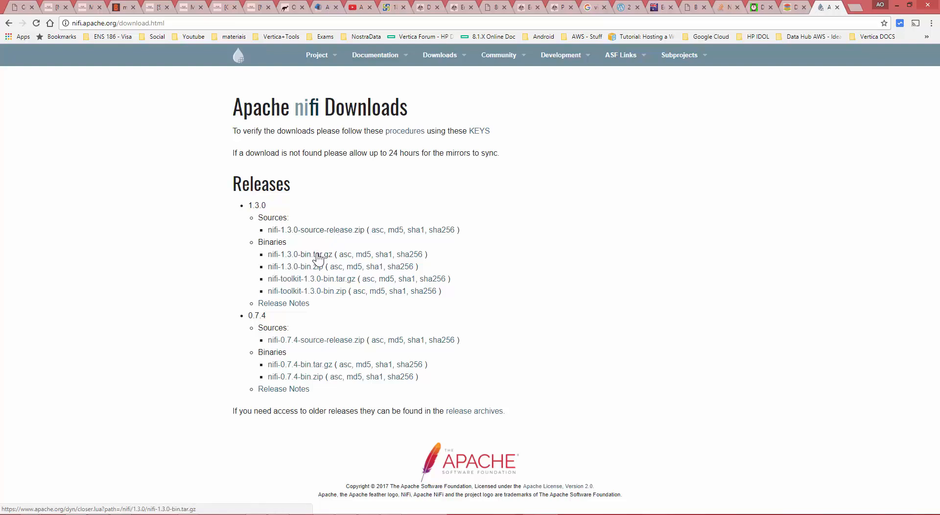
mouse_move(287, 274)
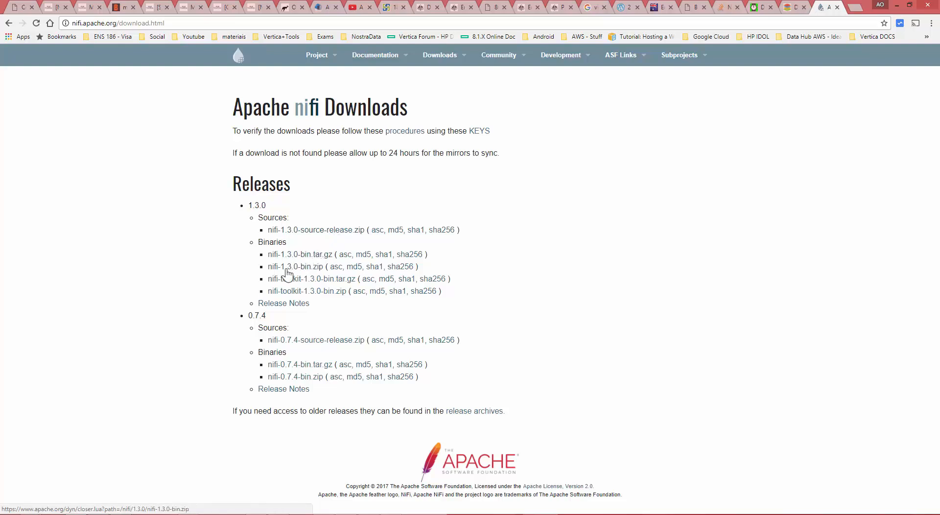
mouse_move(290, 282)
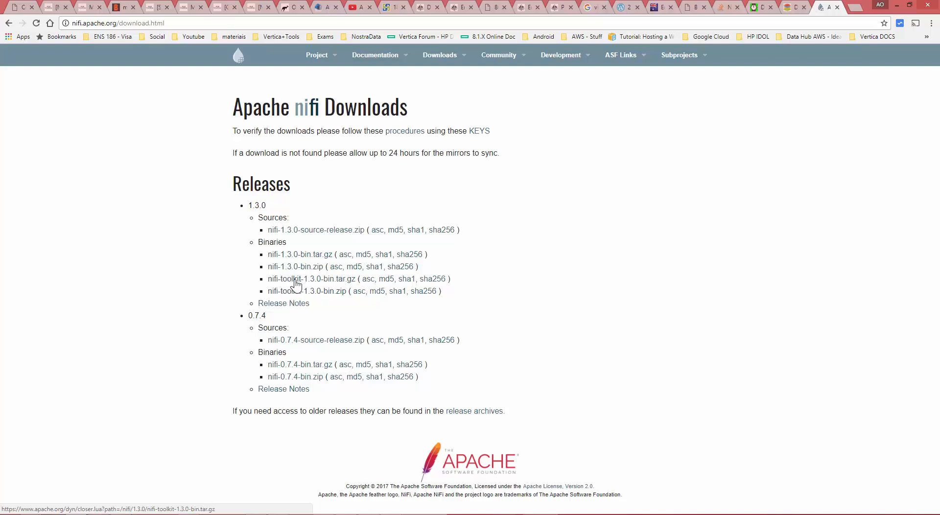
- Copy the suggested mirror link for nifi-toolkit-1.3.0-bin.tar.gz from its mirror page
click(298, 279)
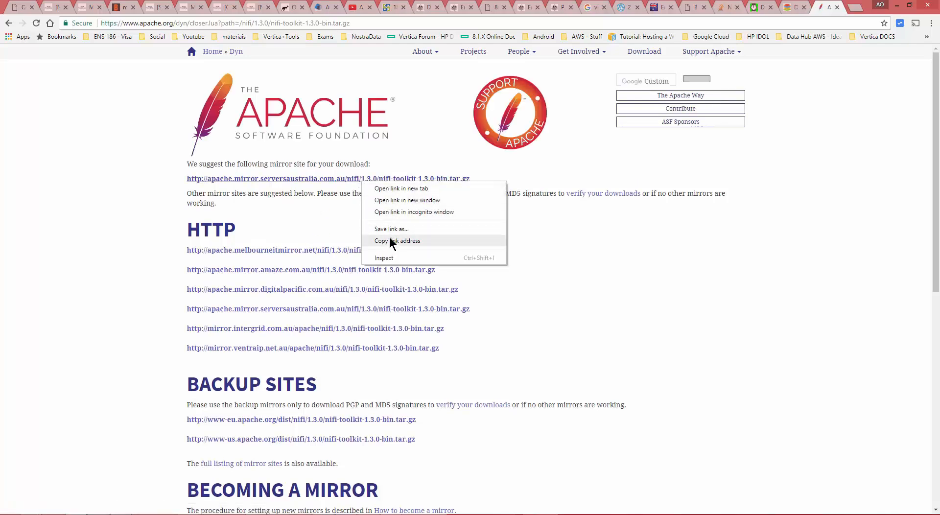
click(398, 240)
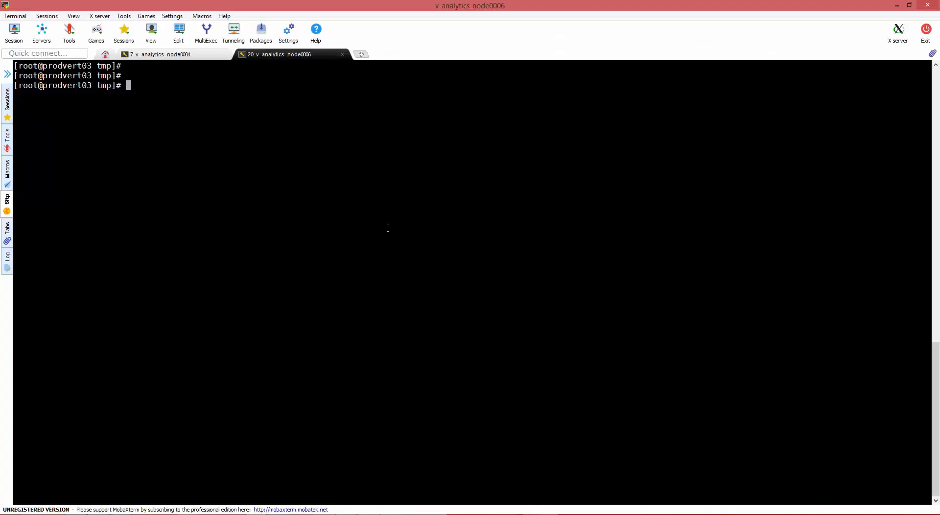
- In /tmp/nifi, wget nifi-toolkit-1.3.0-bin.tar.gz from the serversaustralia mirror URL
text(cd)
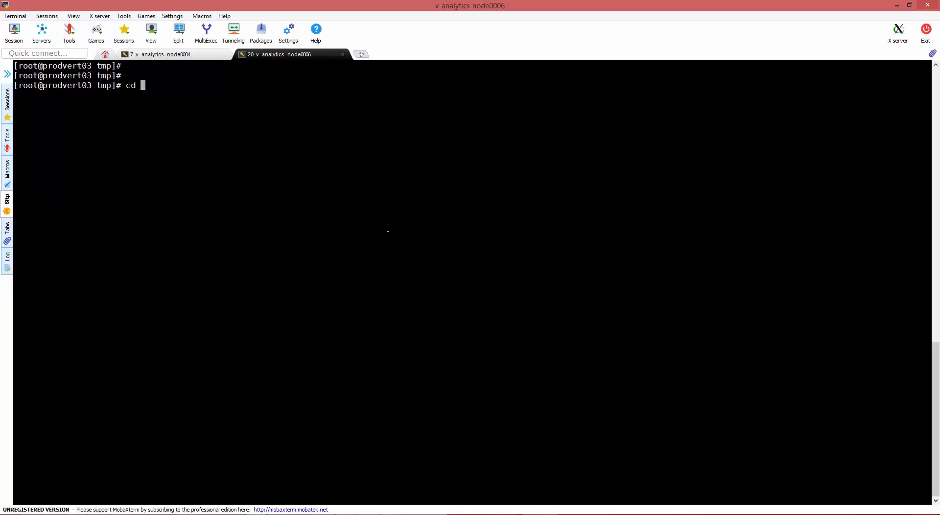
text(/tmp/nifi)
text(l)
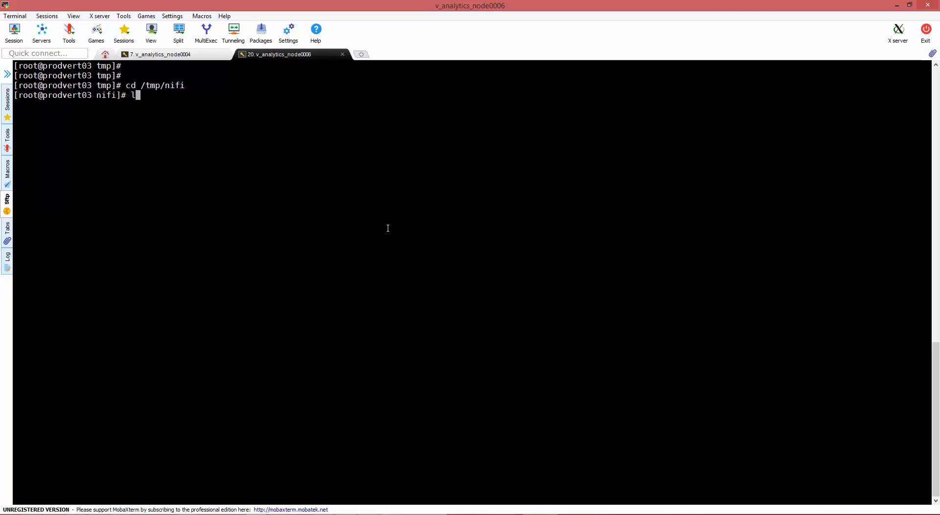
text(wget)
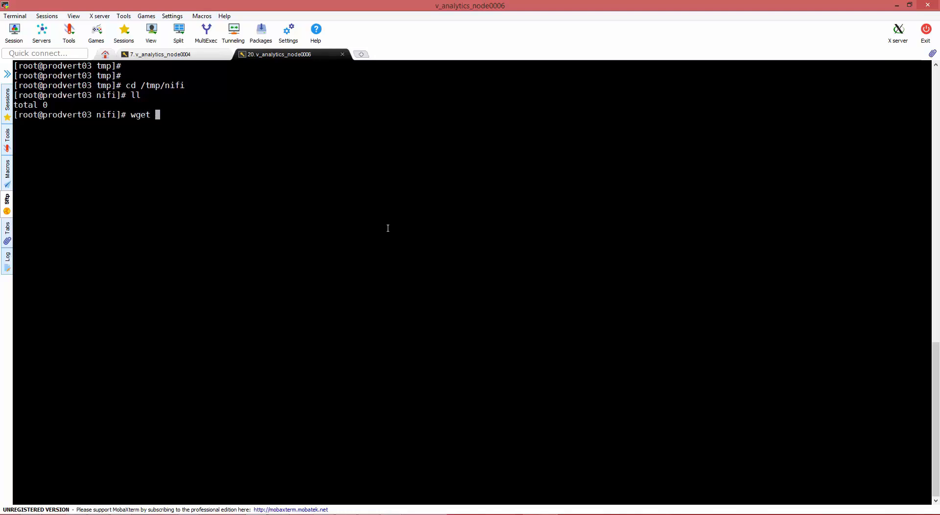
text(http://apache.mirror.serversaustralia.com.au/nifi/1.3.0/nifi-toolkit-1.3.0-bin.tar.gz)
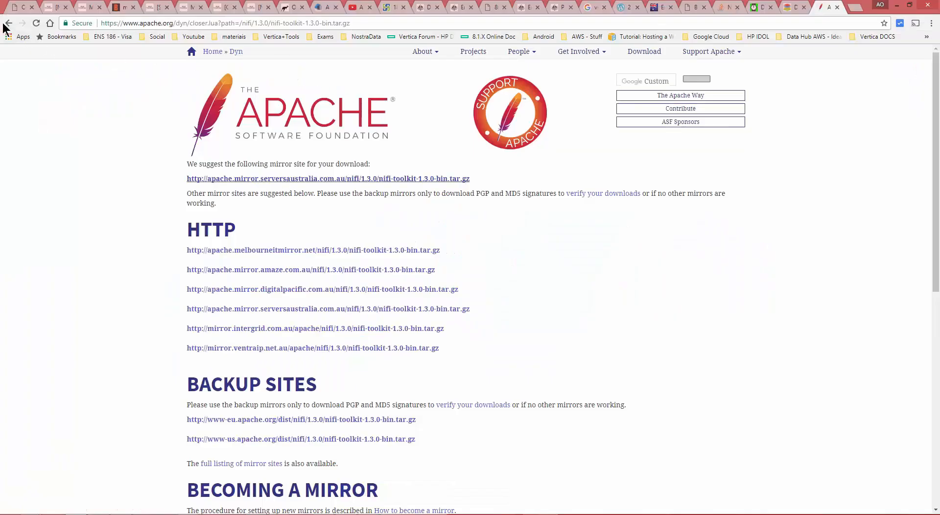
- Recopy the toolkit mirror link in Chrome and wget it again, saving a second .tar.gz.1 copy
click(9, 23)
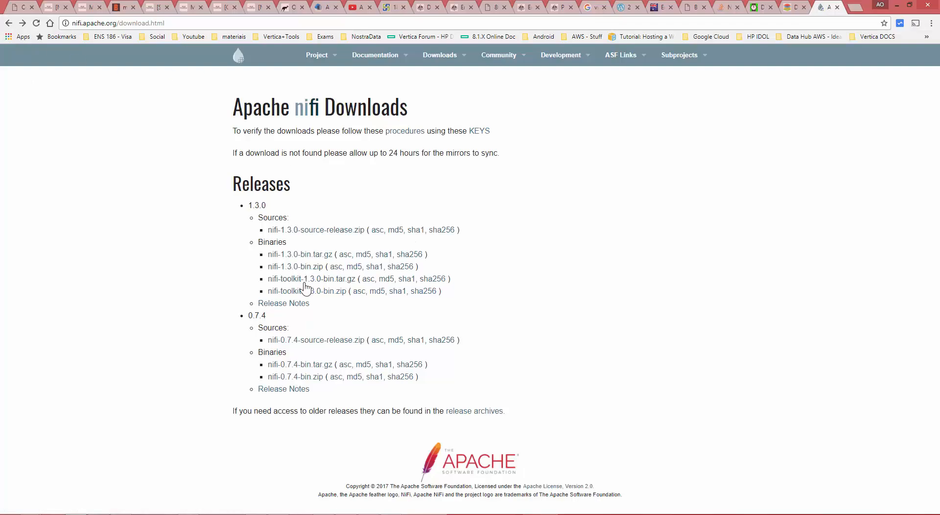
click(284, 279)
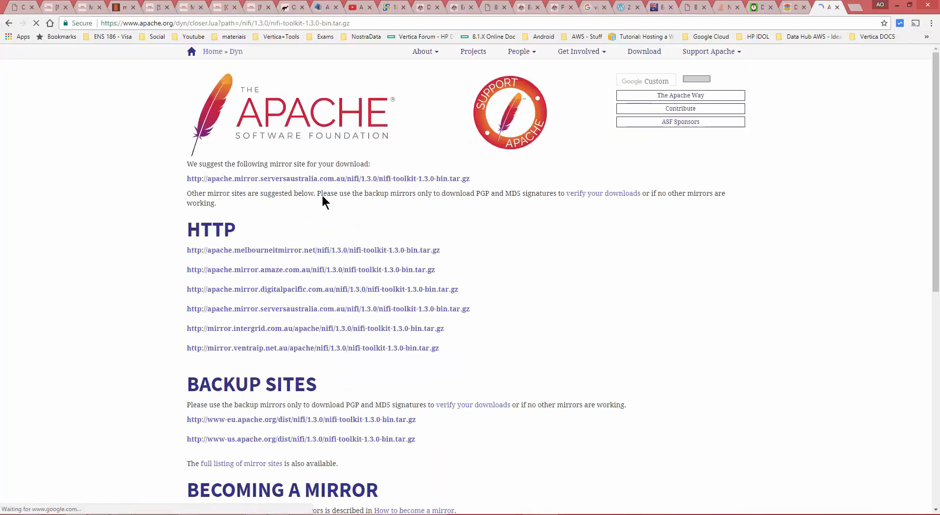
right_click(328, 178)
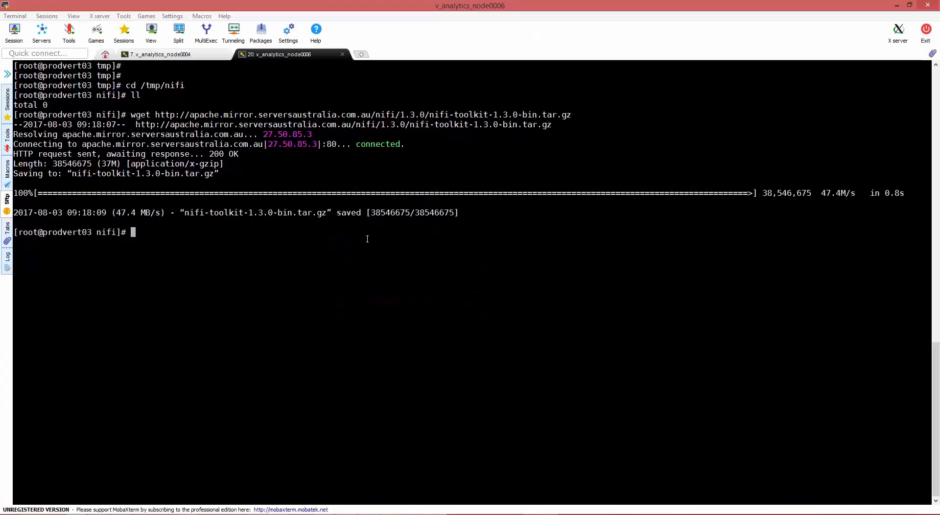
text(wget)
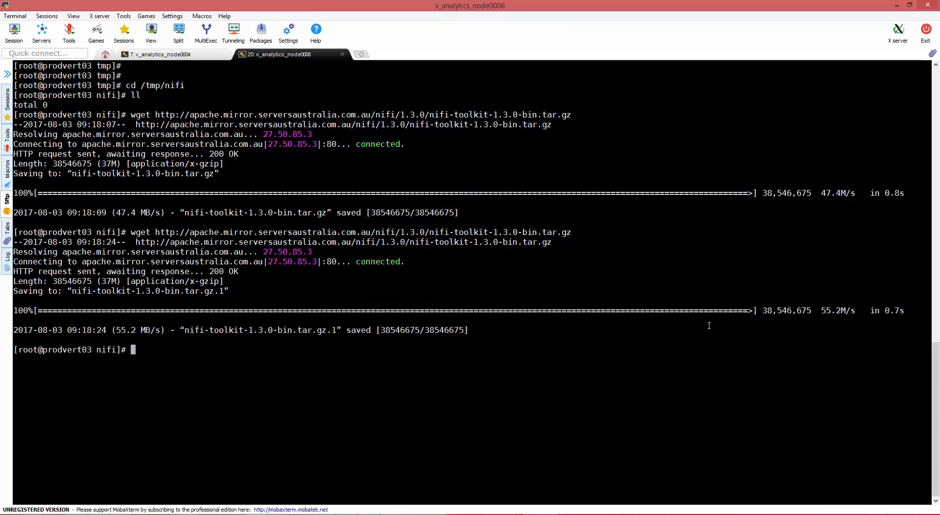
mouse_move(286, 326)
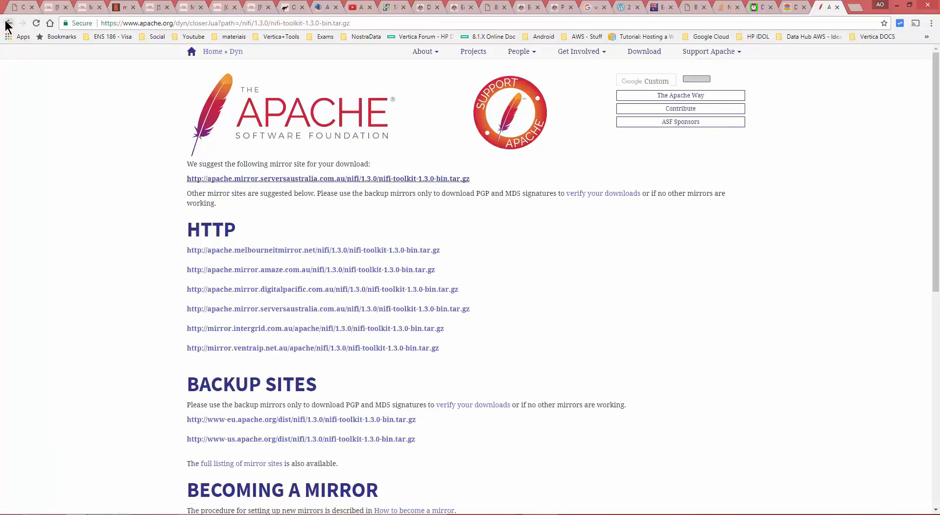
- Copy the download link for nifi-1.3.0-bin.zip from the Downloads page
click(9, 22)
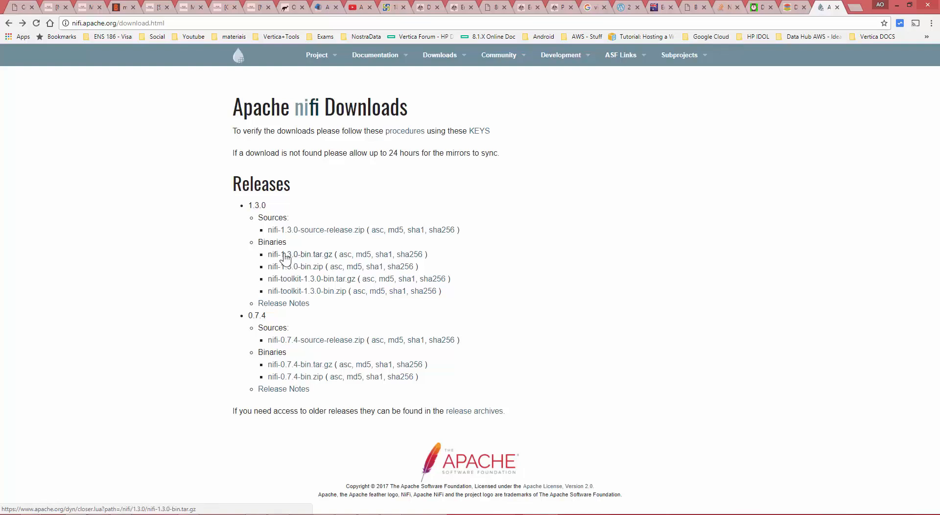
mouse_move(282, 263)
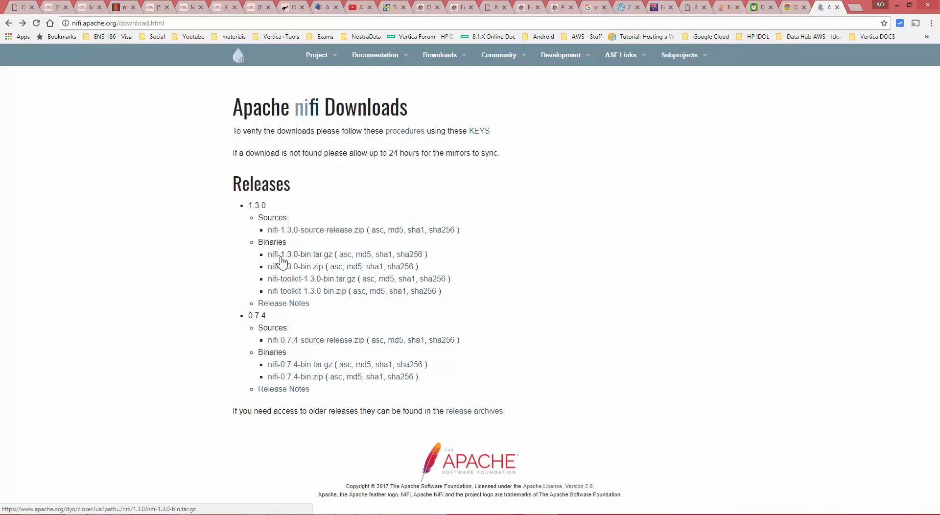
click(294, 267)
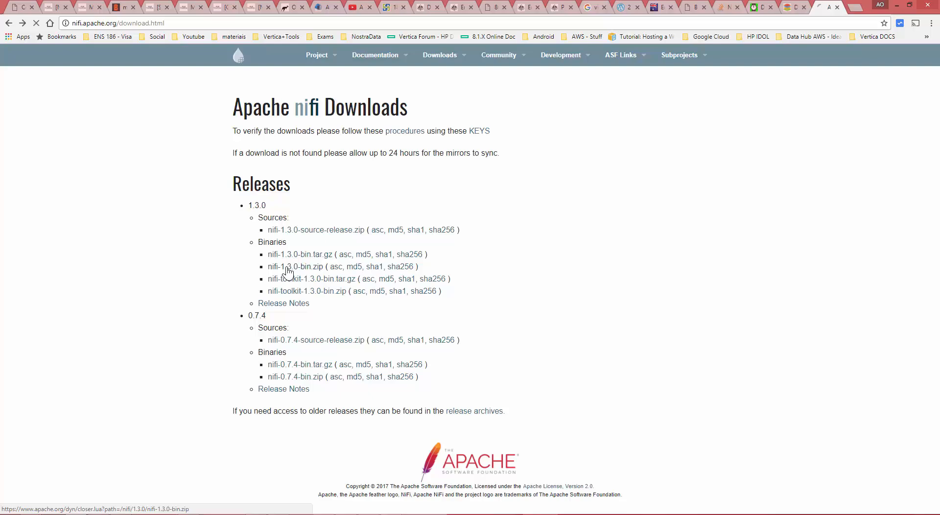
right_click(295, 179)
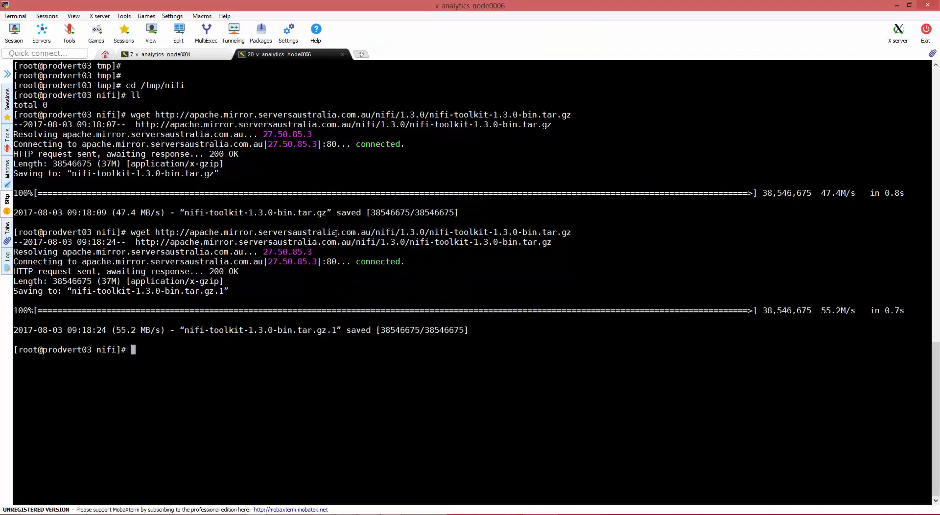
- List /tmp/nifi and remove the duplicate nifi-toolkit-1.3.0-bin.tar.gz.1 archive
text(ls -ltr)
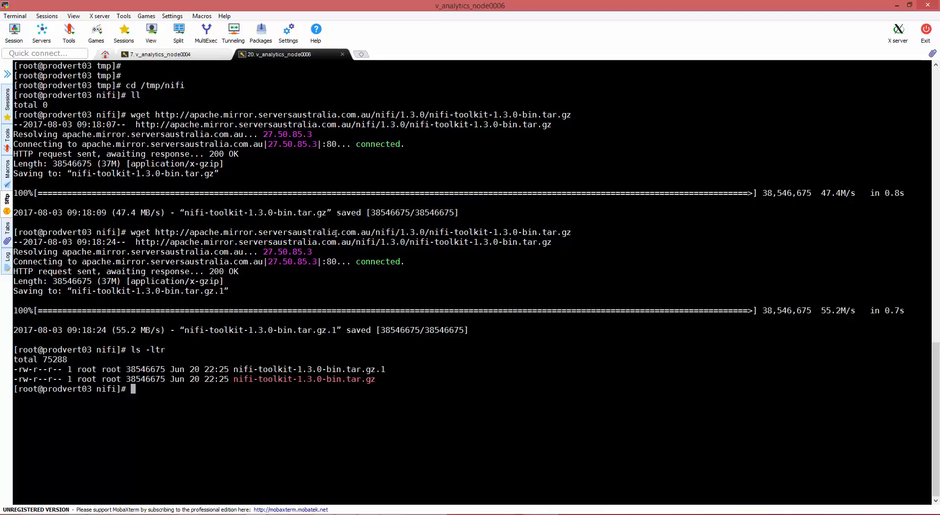
text(rm -rf)
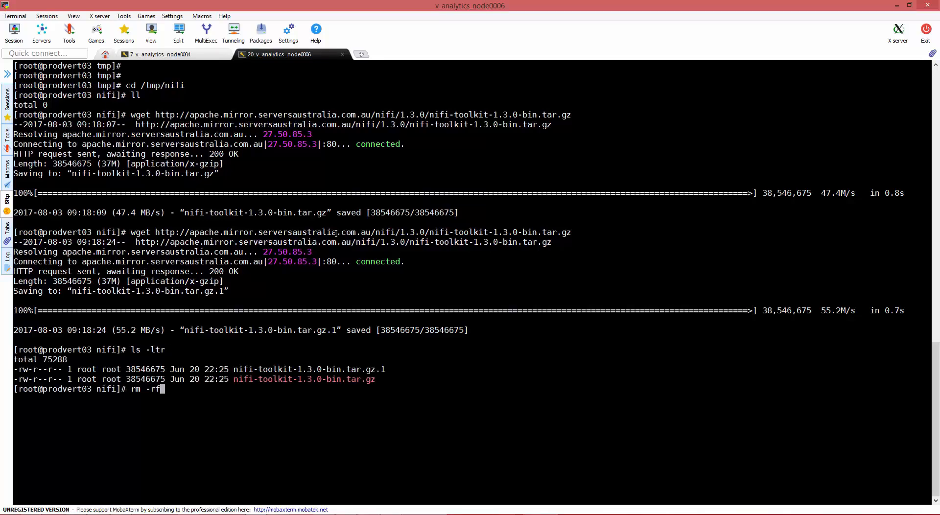
text(nifi-toolkit-1.3.0-bin.tar.gz.1)
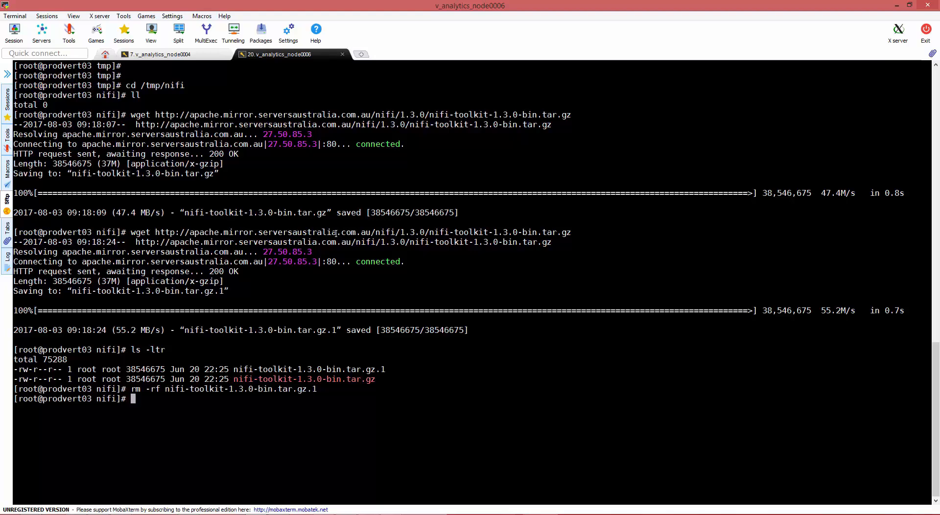
- Download nifi-1.3.0-bin.zip with wget, list the folder and unzip it into nifi-1.3.0
text(wget http://mirror.ventraip.net.au/apache/nifi/1.3.0/nifi-1.3.0-bin.zip)
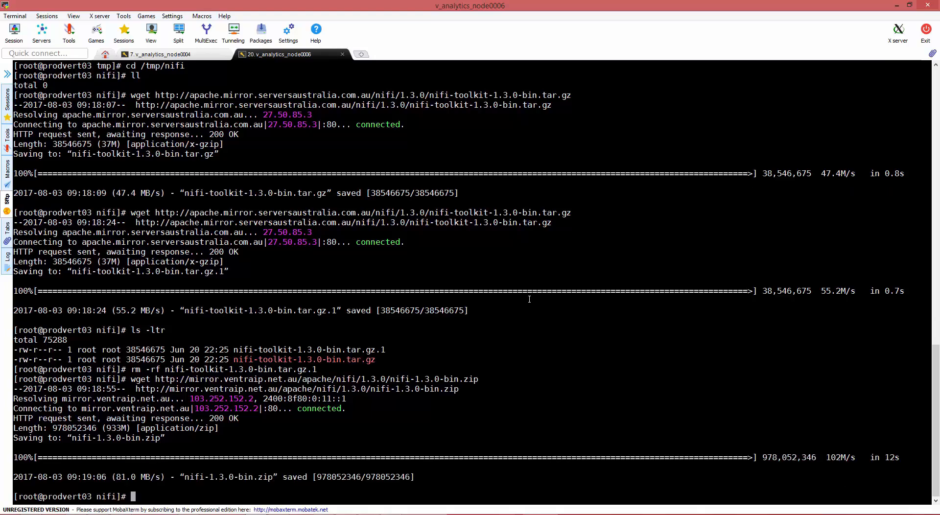
text(ll)
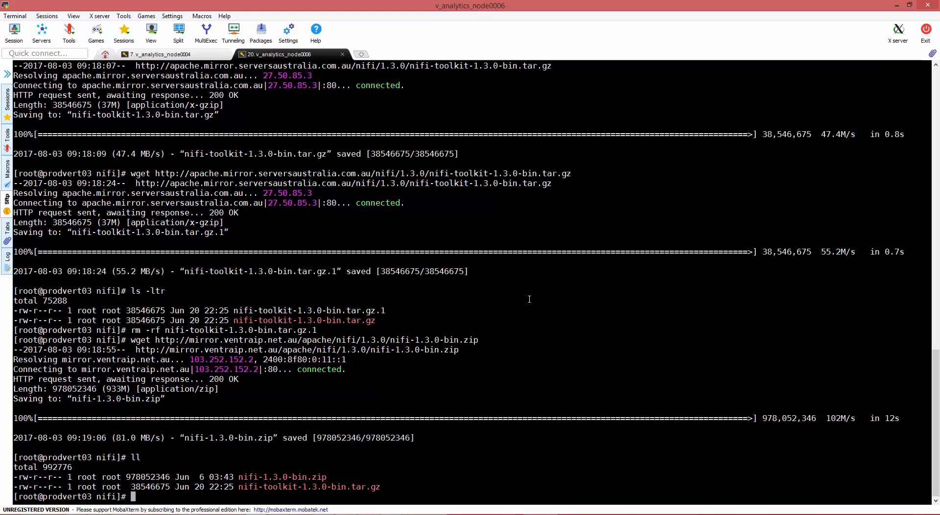
text(unz)
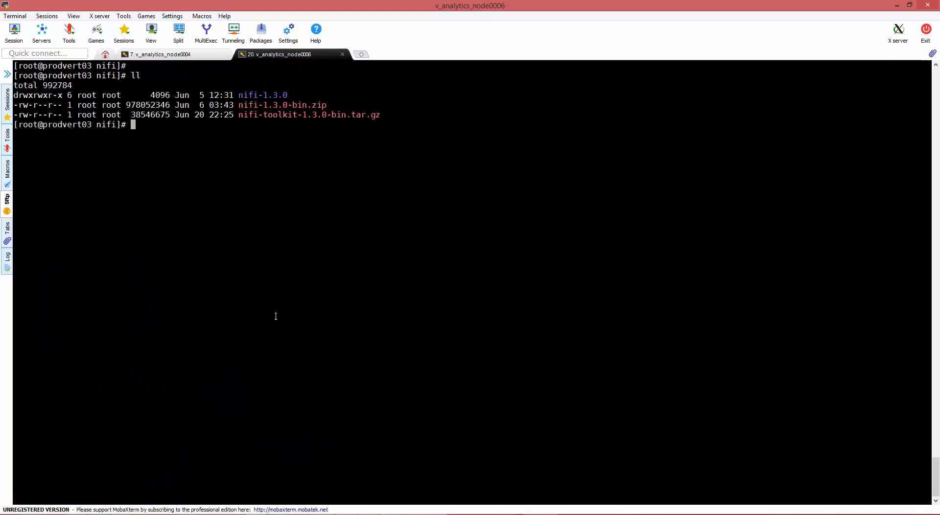
- Move into the extracted nifi-1.3.0/conf directory and list its files
double_click(263, 95)
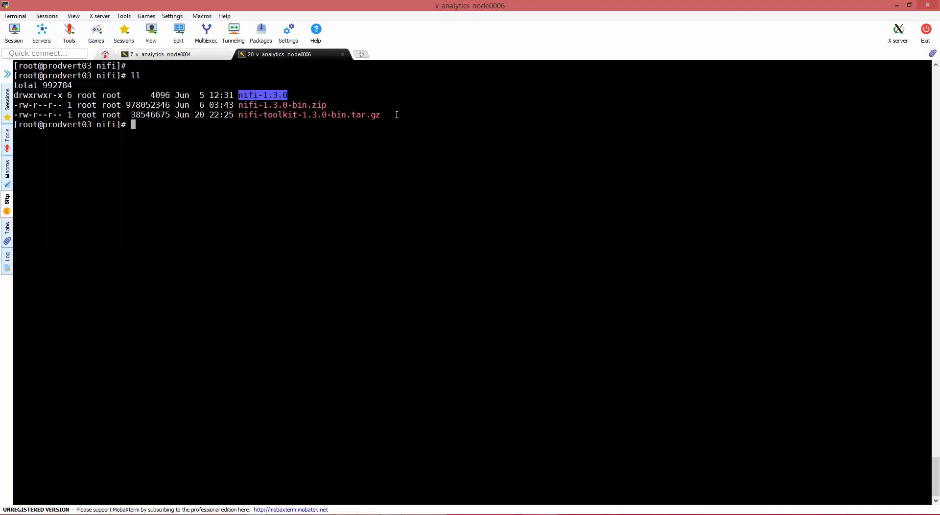
text(cd nifi-1.3.0)
text(ll)
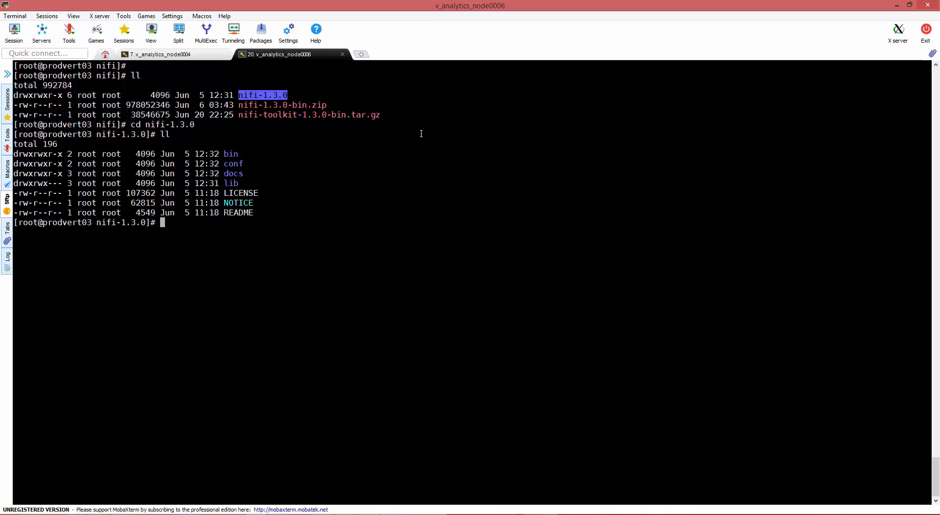
text(cd conf/)
text(ll)
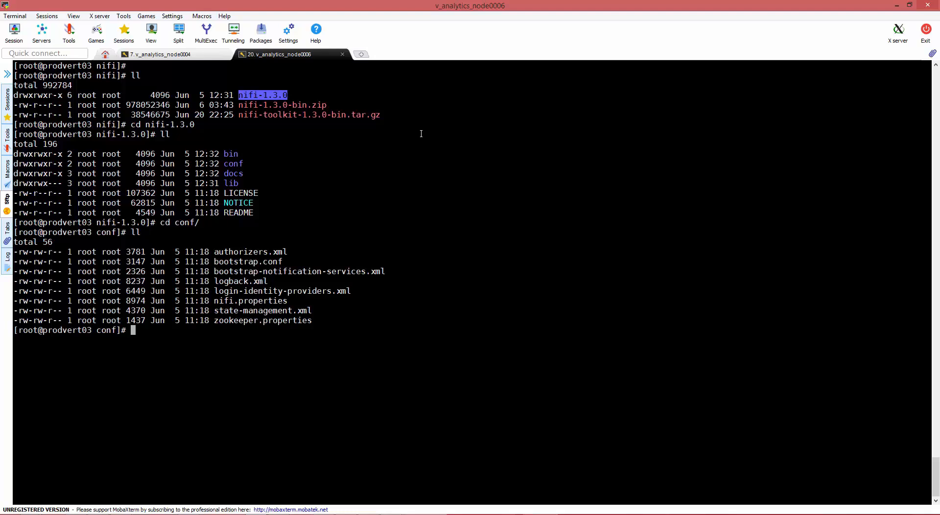
- Copy nifi.properties to nifi.properties.old and load nifi.properties in vim
text(c)
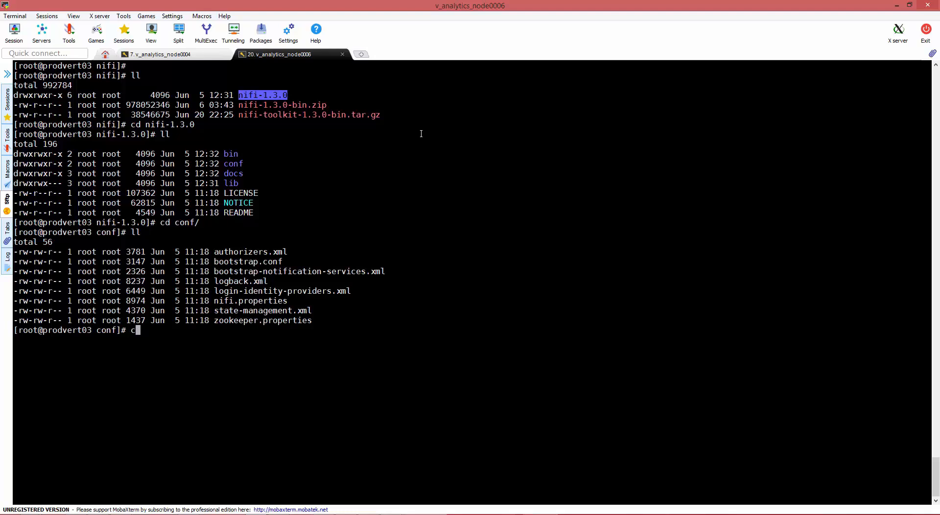
text(p)
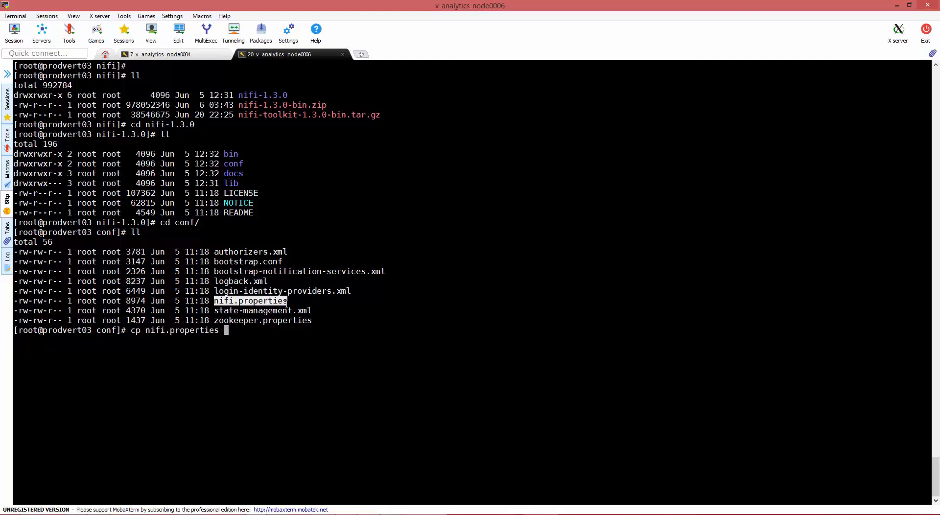
text(nifi.properties.old)
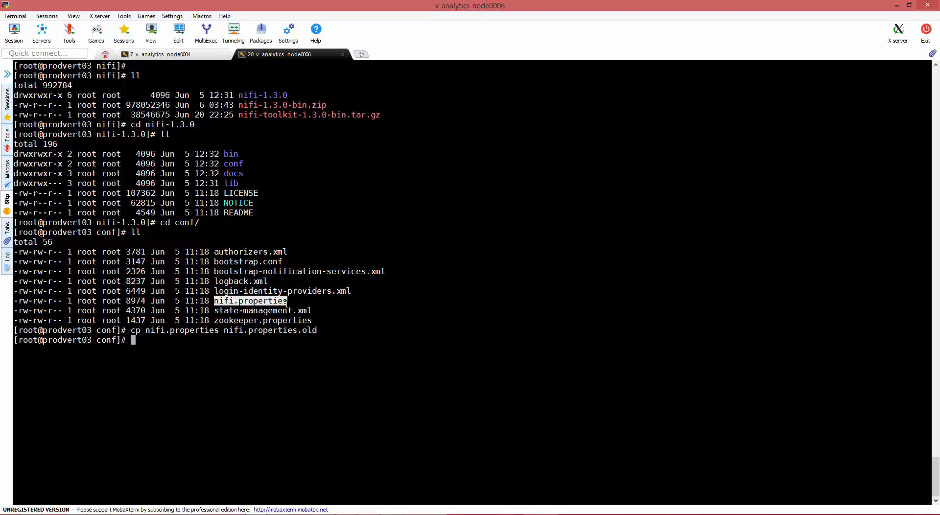
text(vim)
text(/)
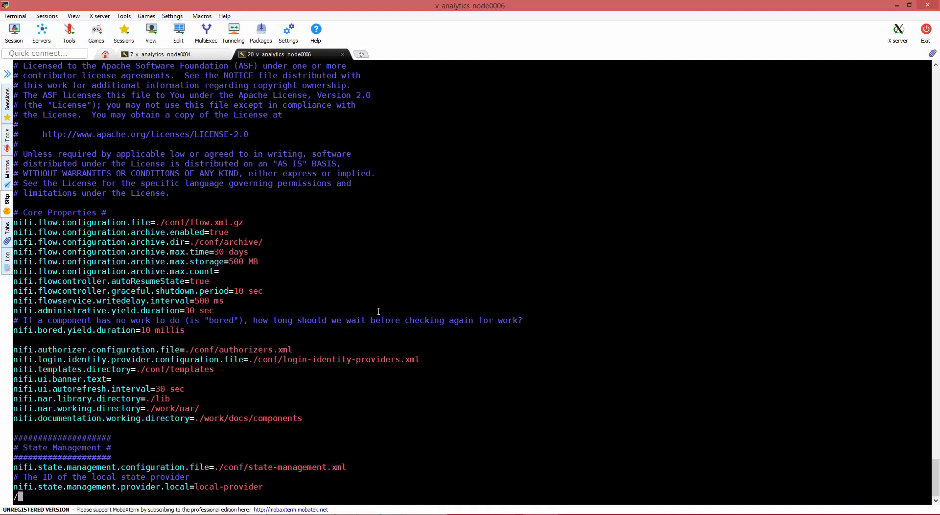
- Find 8080 in vim, set nifi.web.http.port to 9999 and save with :wq!
text(8080)
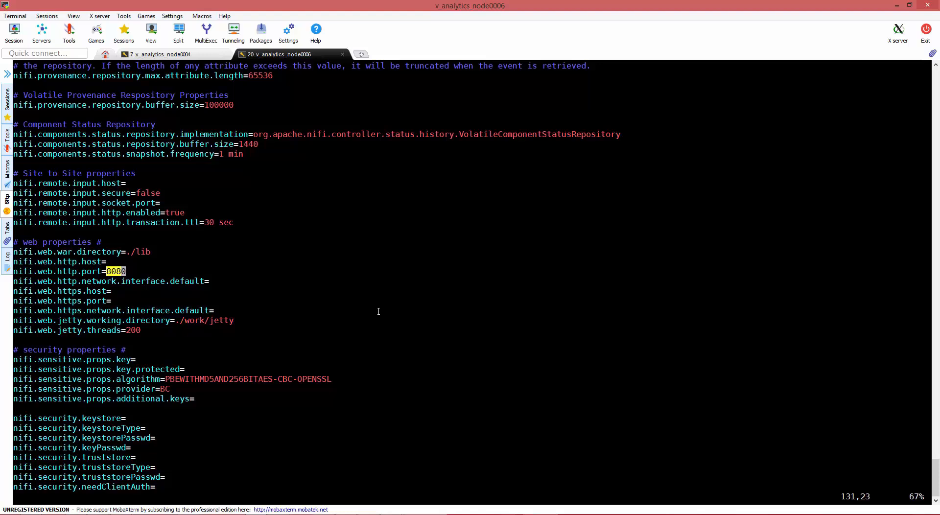
key(i)
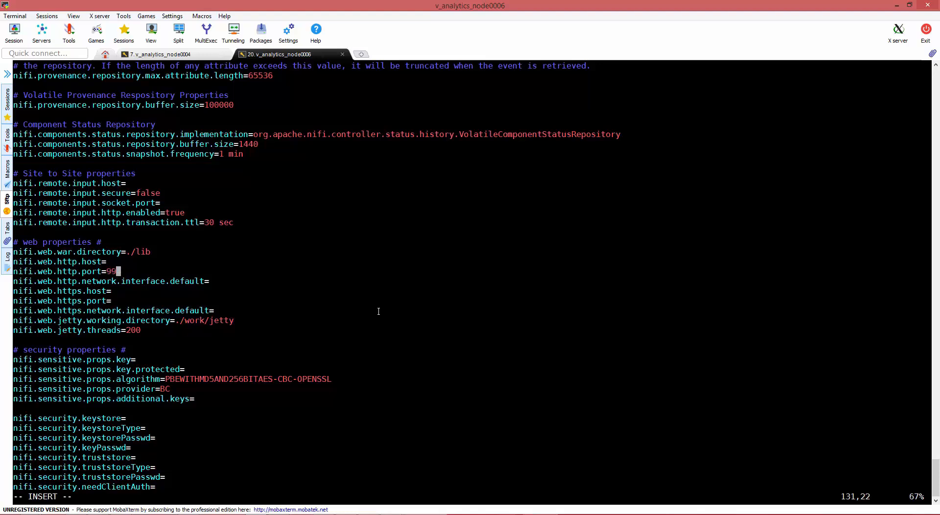
text(99)
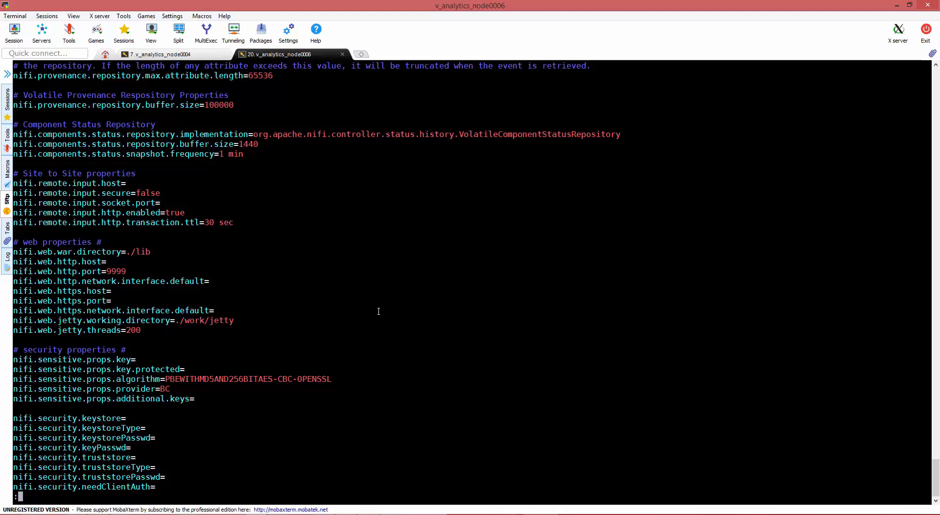
text(:wq!)
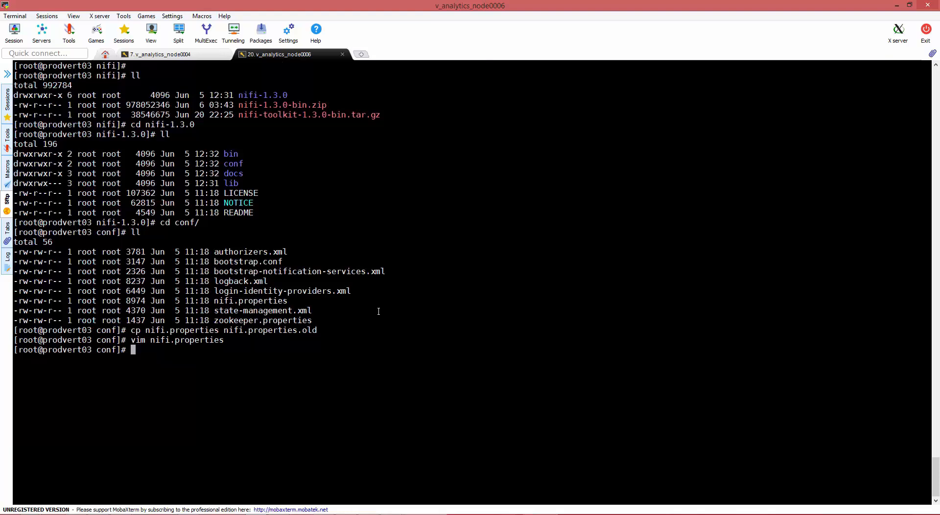
- Move to nifi-1.3.0/bin and run ./nifi.sh alone to see its usage options
text(cd ..)
text(ll)
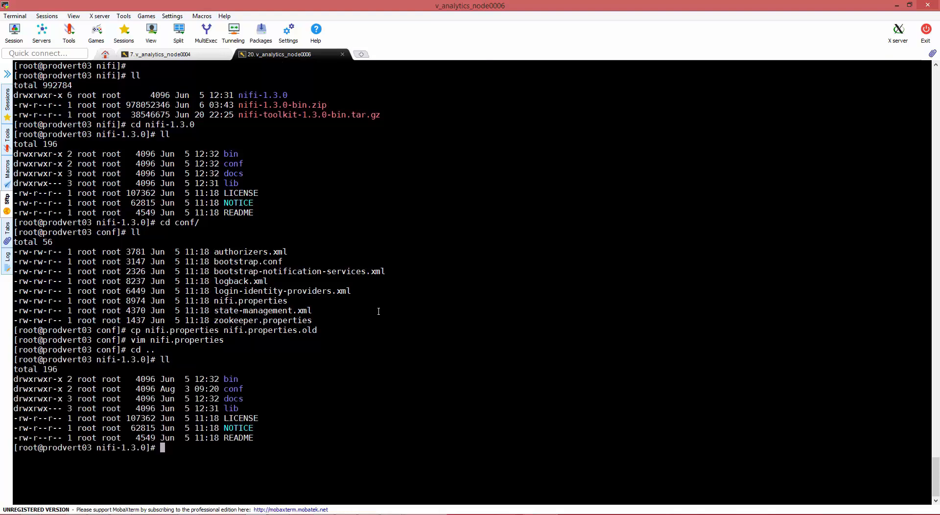
text(cd bin/)
text(ll)
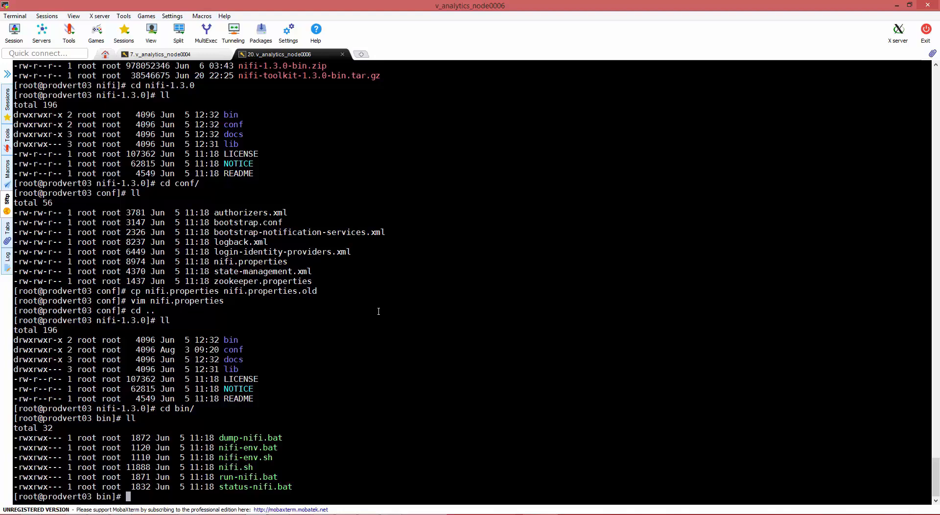
text(./)
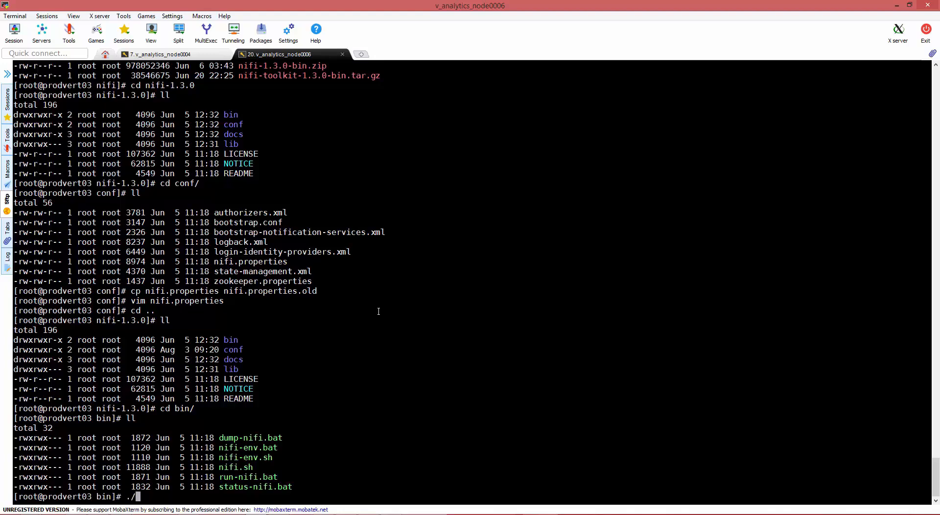
text(nifi.sh --help)
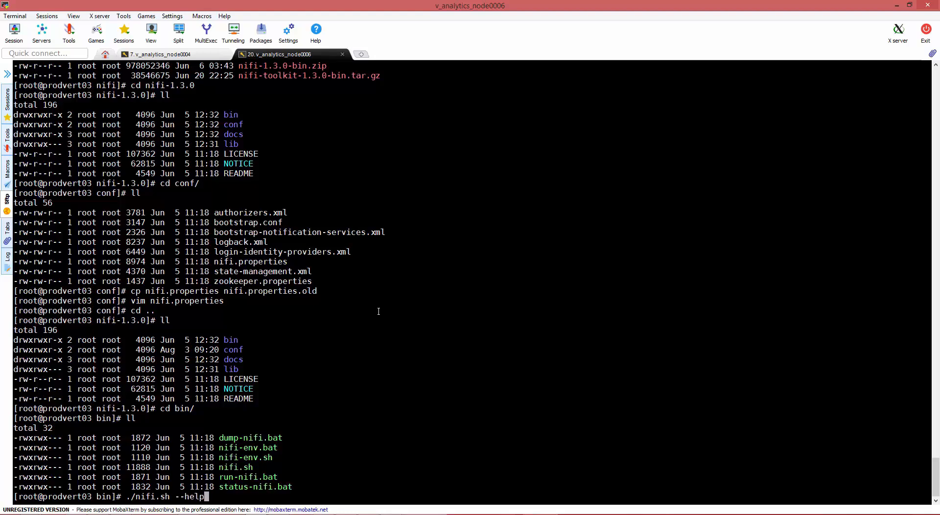
key(Return)
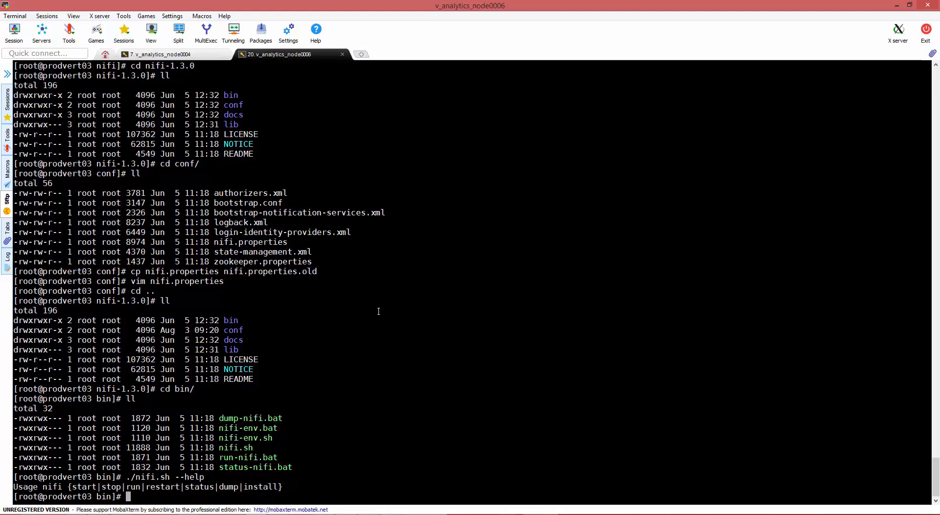
- Start NiFi with ./nifi.sh start and head back out of the bin directory
text(./nifi.sh -)
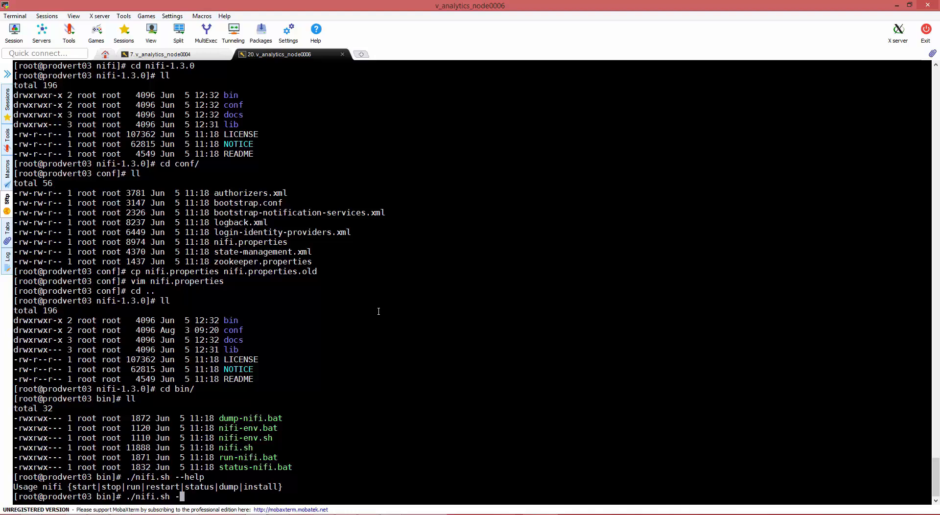
text(start)
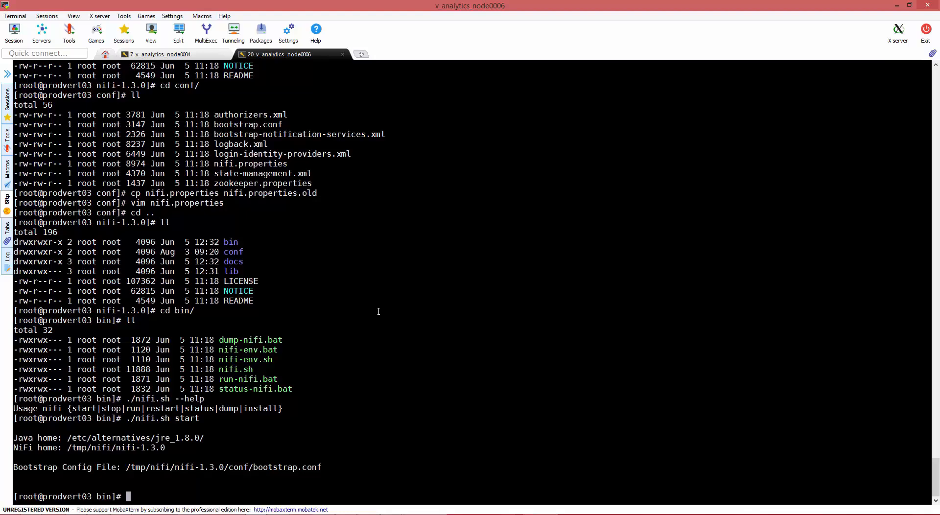
text(cd ..)
text(tail)
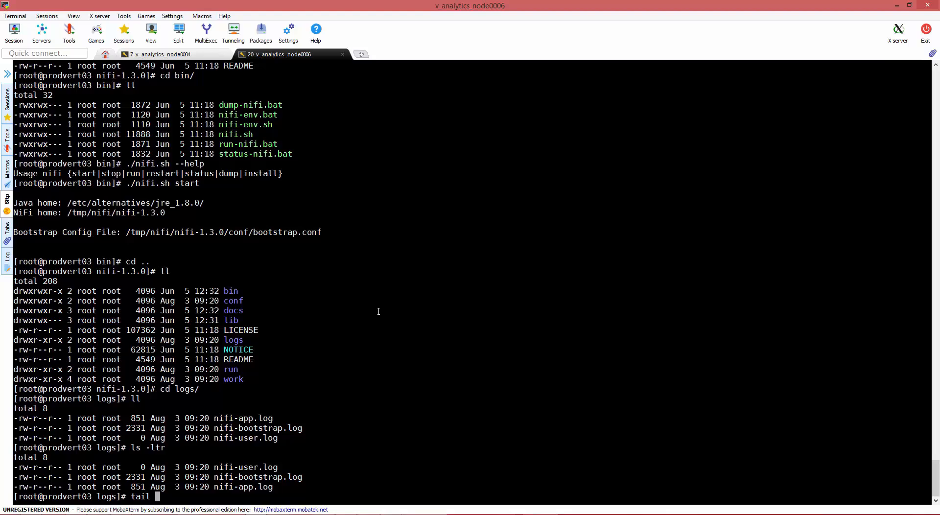
- Tail -f nifi-app.log until 'NiFi has started' and select the web UI address on port 9999
text(-f)
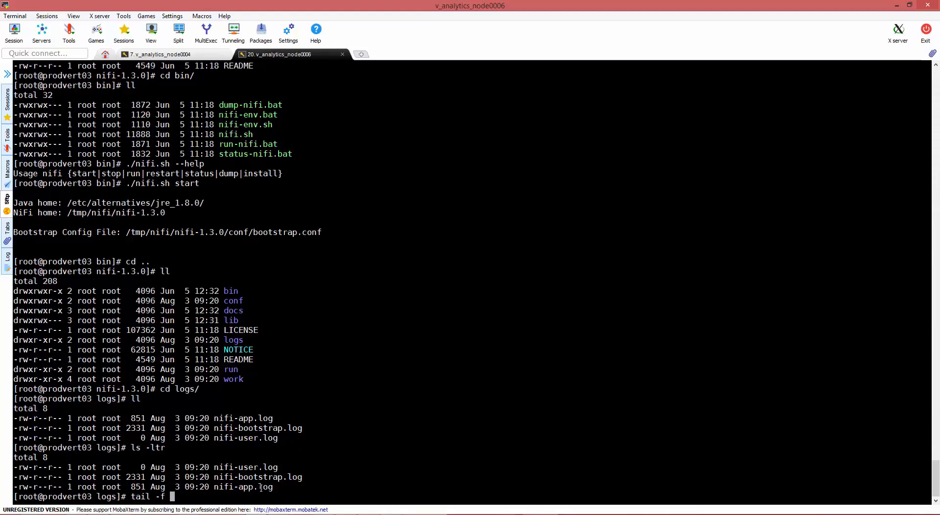
text(nifi-app.log)
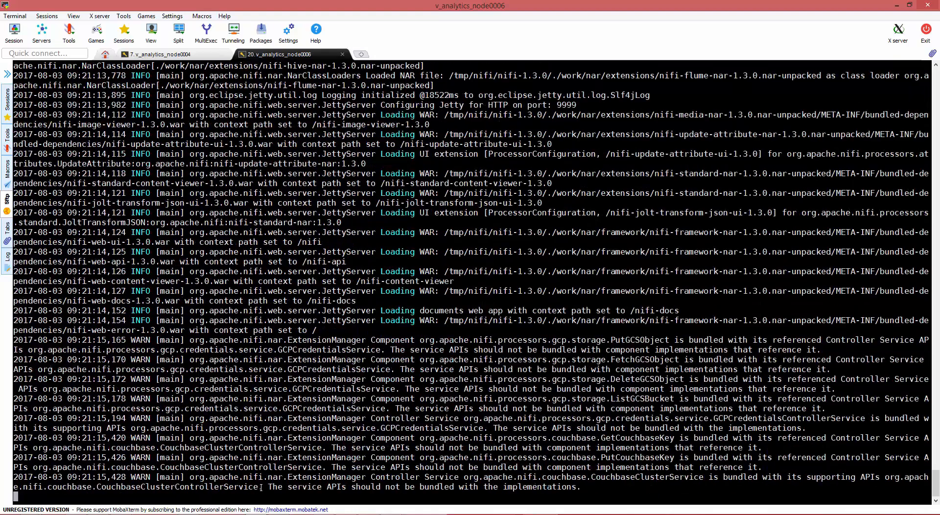
scroll(down, 3)
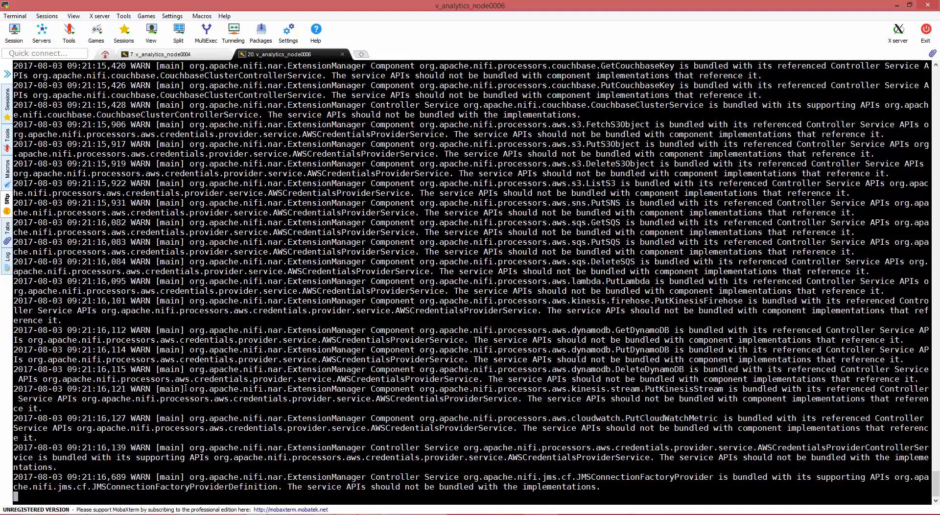
scroll(down, 3)
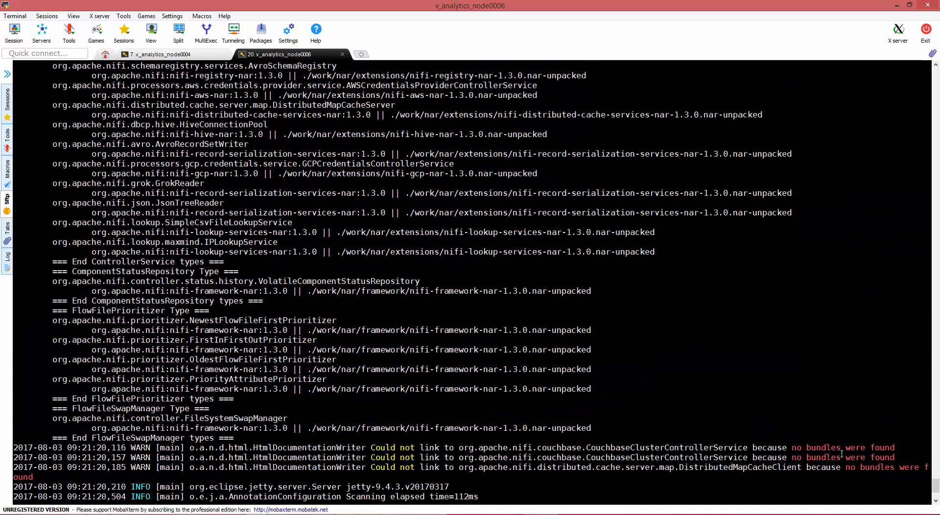
scroll(down, 3)
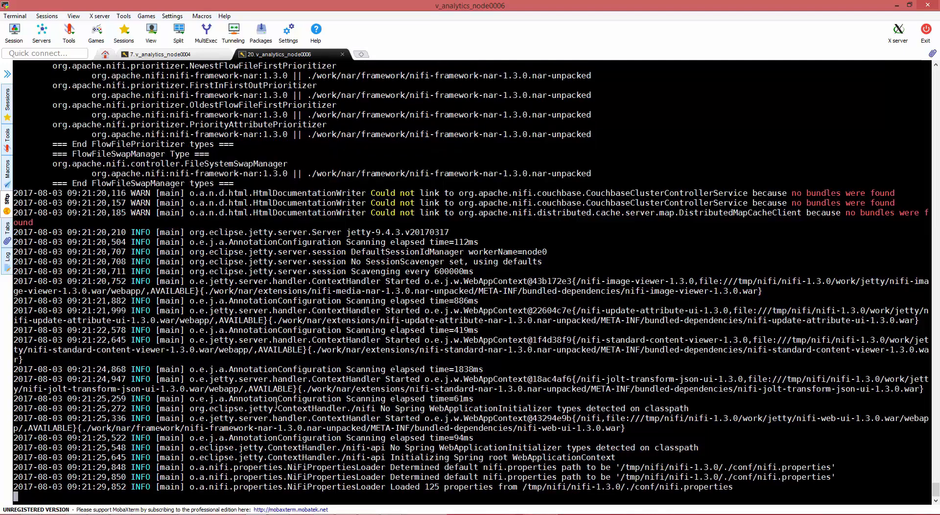
scroll(down, 3)
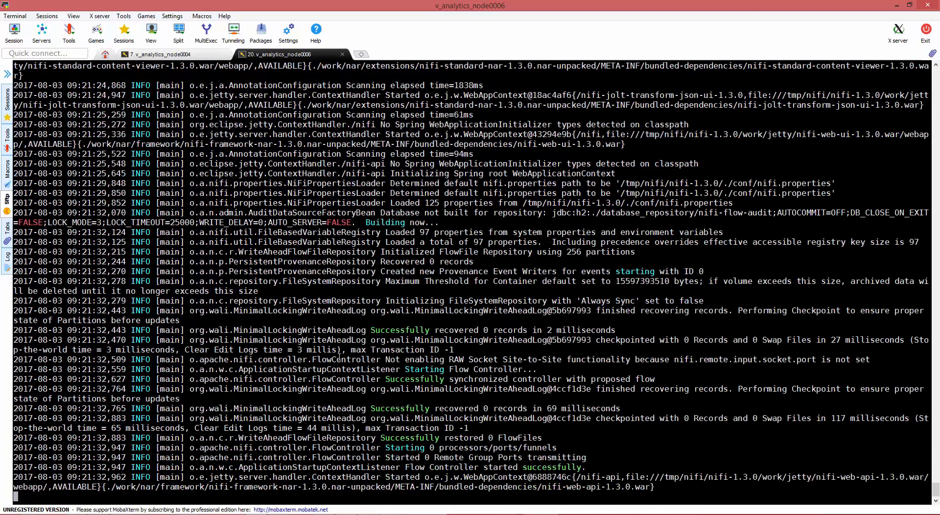
scroll(down, 3)
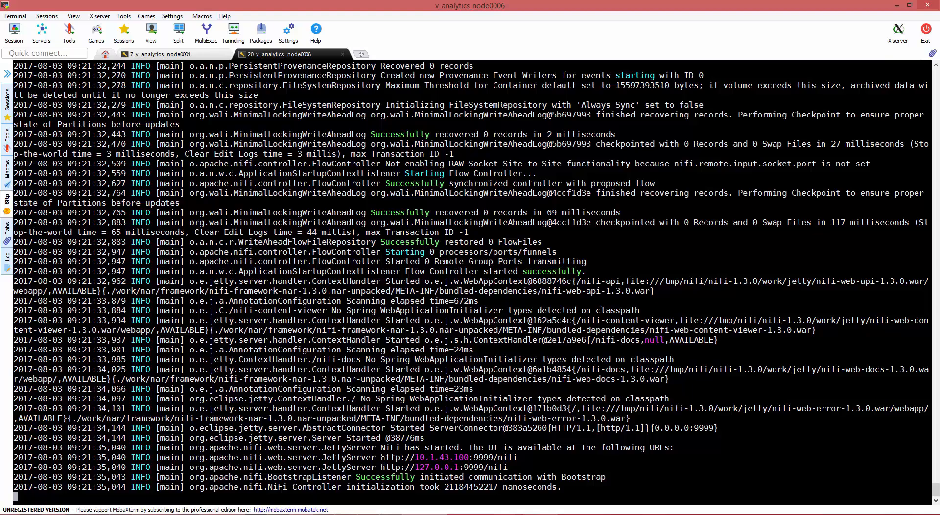
double_click(447, 457)
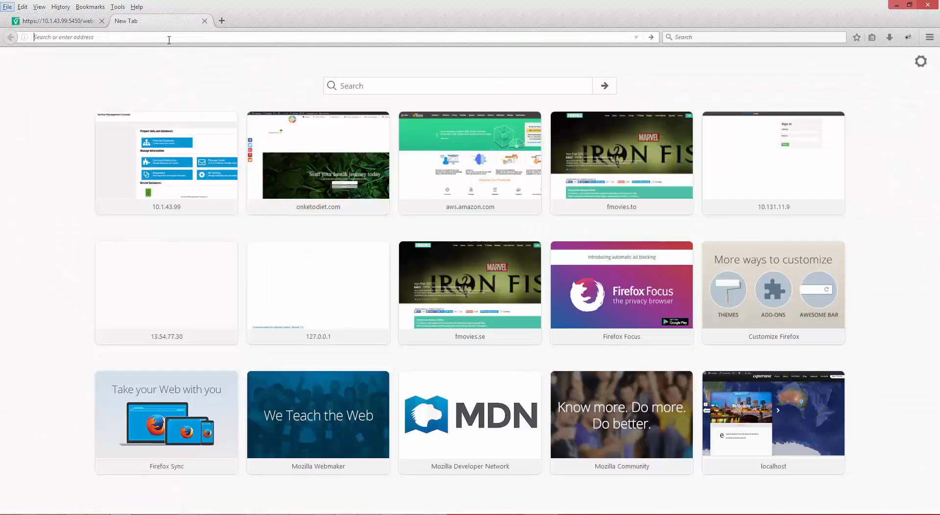
text(http://10.1.43.100:9999/nifi)
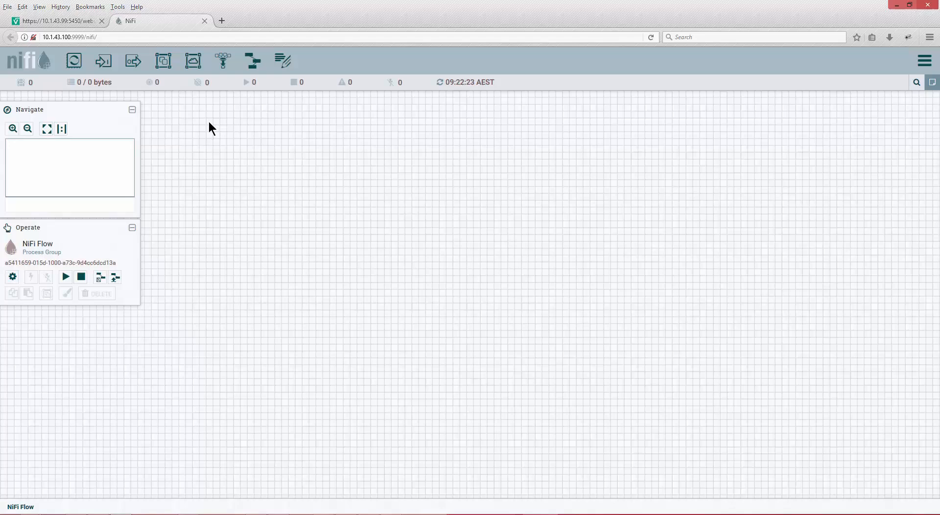
mouse_move(561, 216)
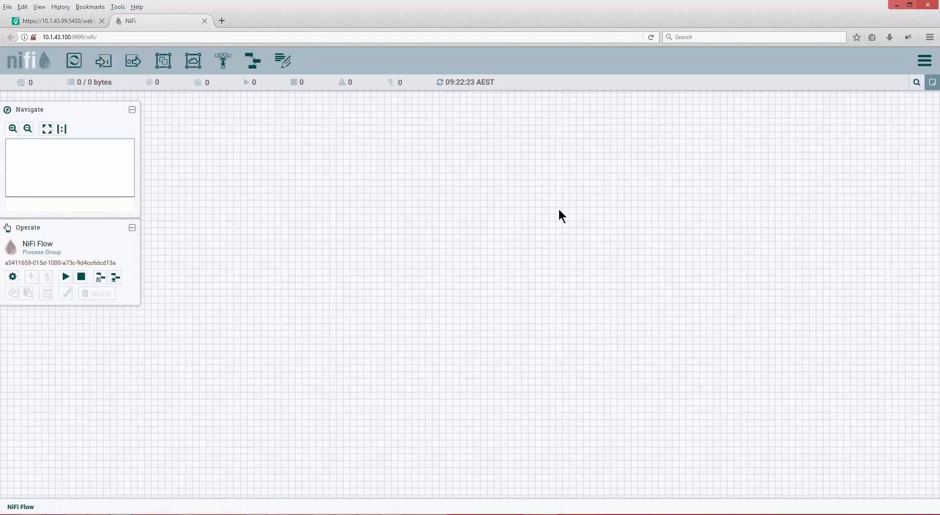
mouse_move(343, 172)
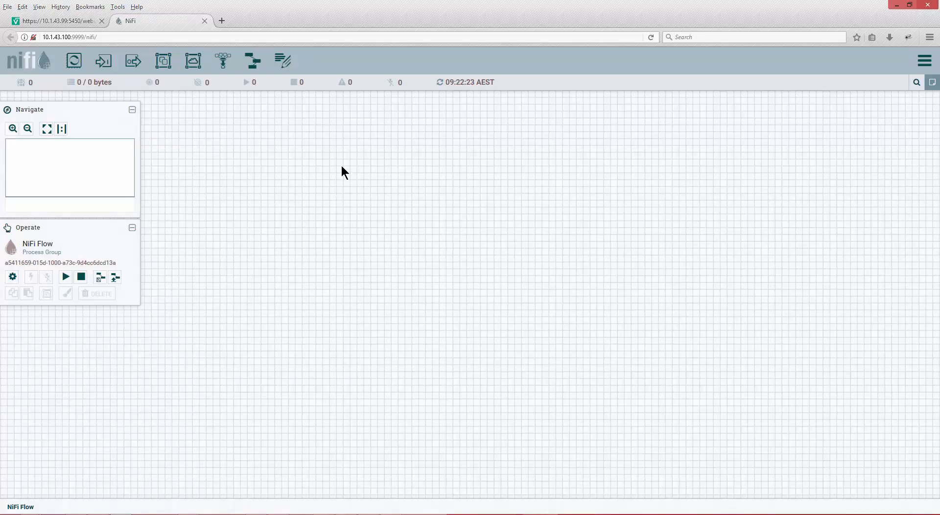
mouse_move(347, 166)
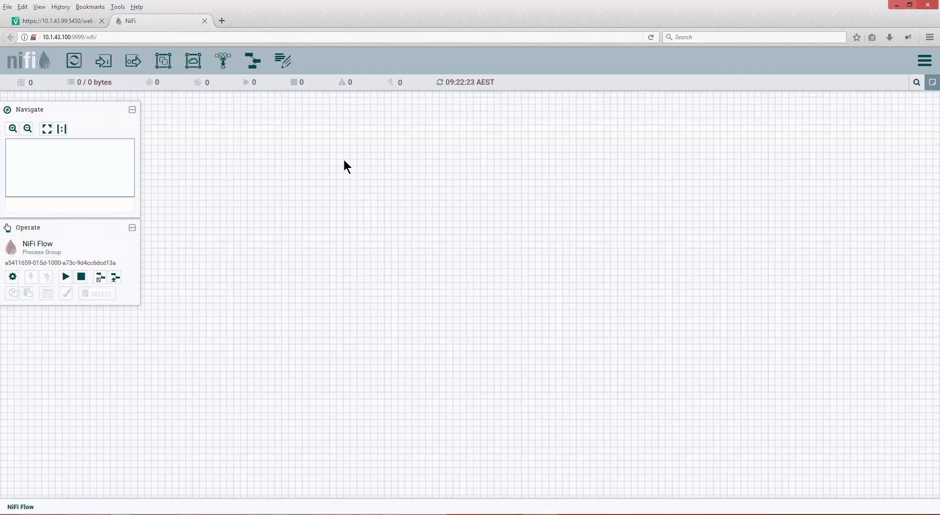
mouse_move(299, 164)
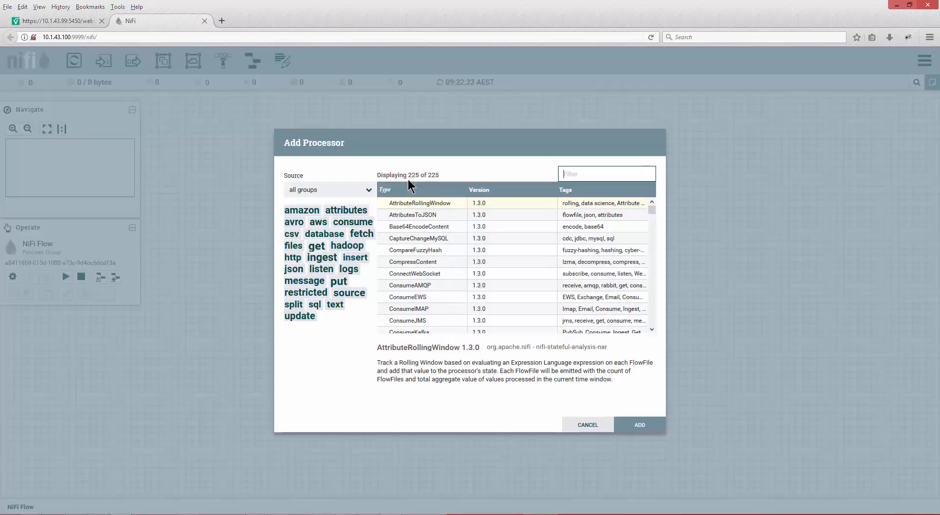
- Add a GenerateFlowFile processor to the canvas, filtering the list by 'gene'
text(gene)
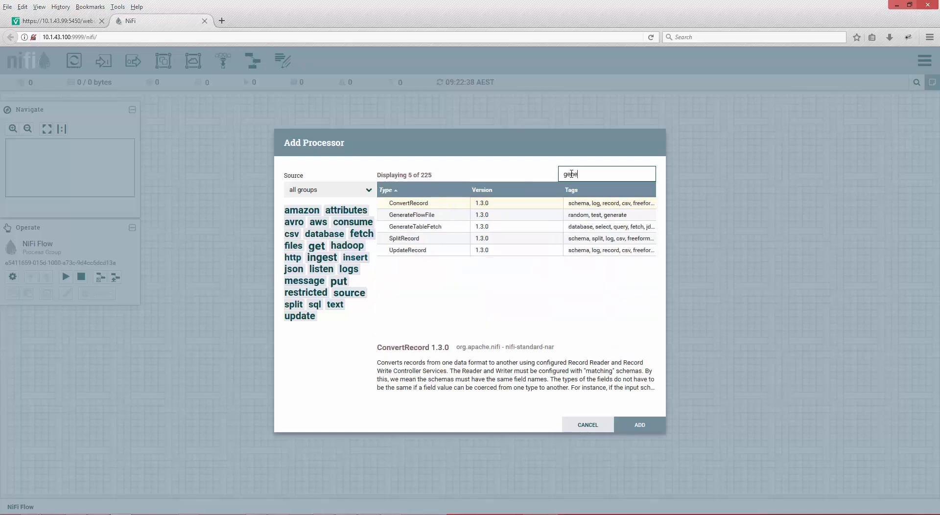
click(412, 215)
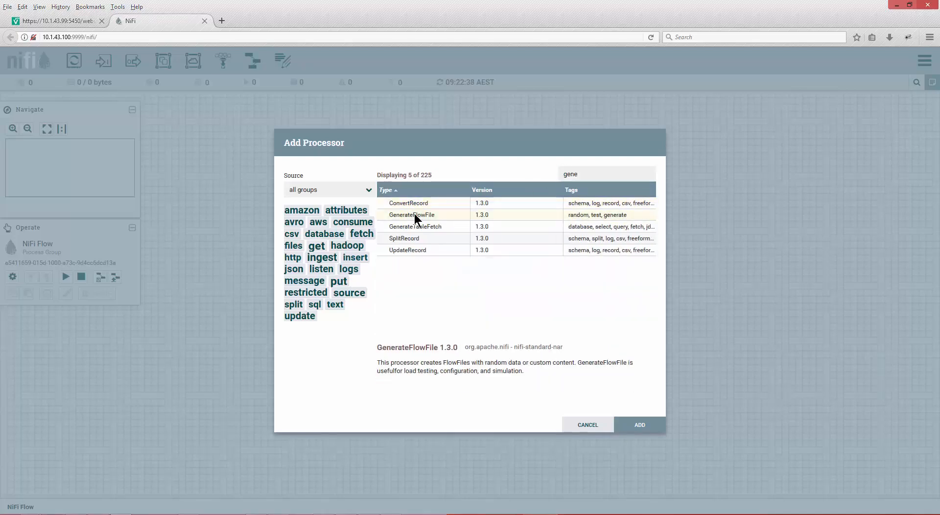
click(639, 425)
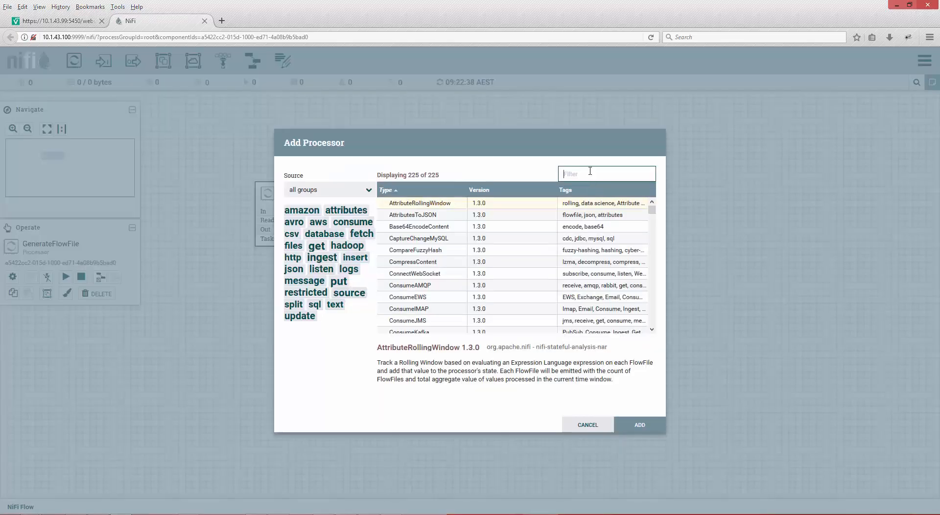
- Add a PutFile processor to the canvas, filtering the list by 'put'
text(putfil)
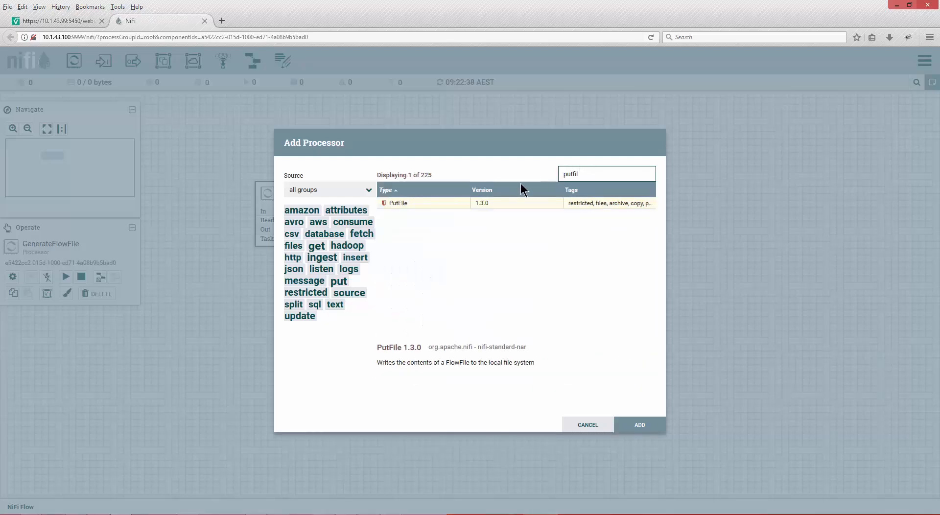
click(638, 425)
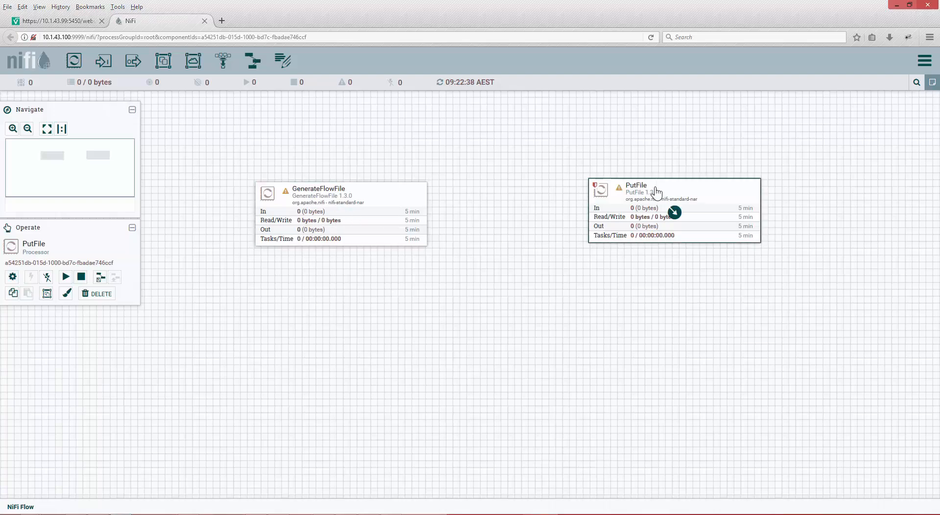
- In PutFile's configuration, auto-terminate both the failure and success relationships
double_click(672, 191)
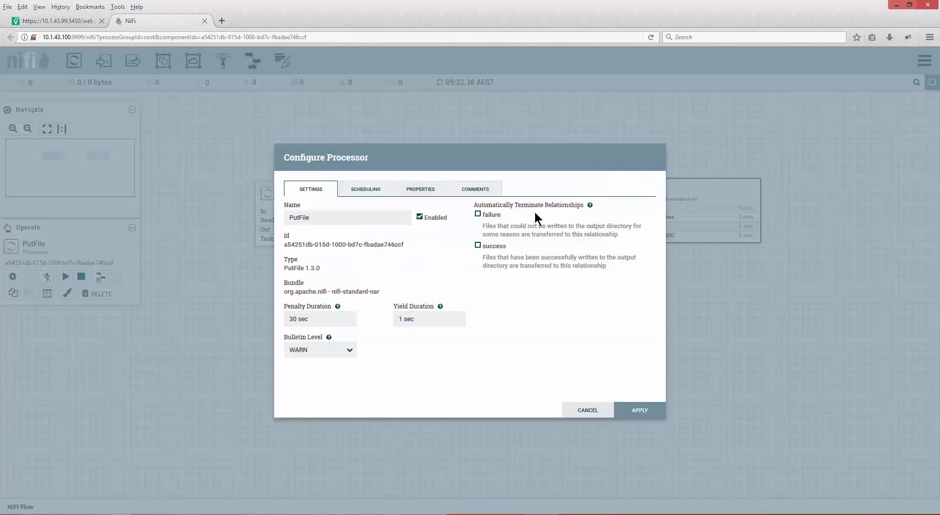
click(478, 214)
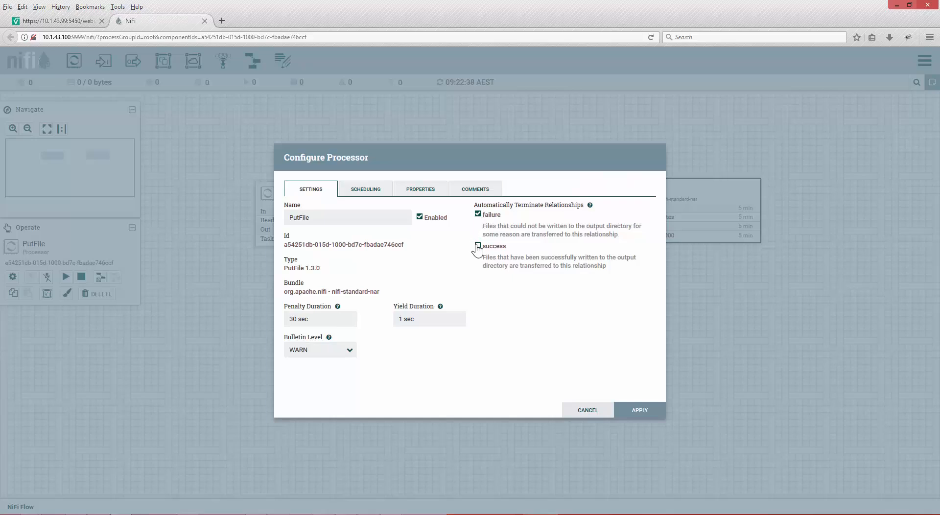
click(420, 189)
text(/tmp/)
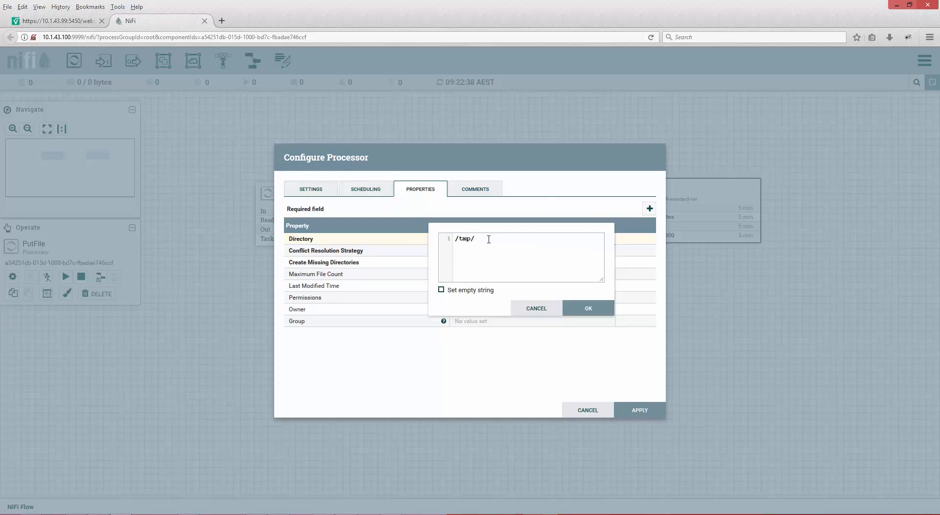
- Set PutFile's Directory property to /tmp/nifiFolder
text(new)
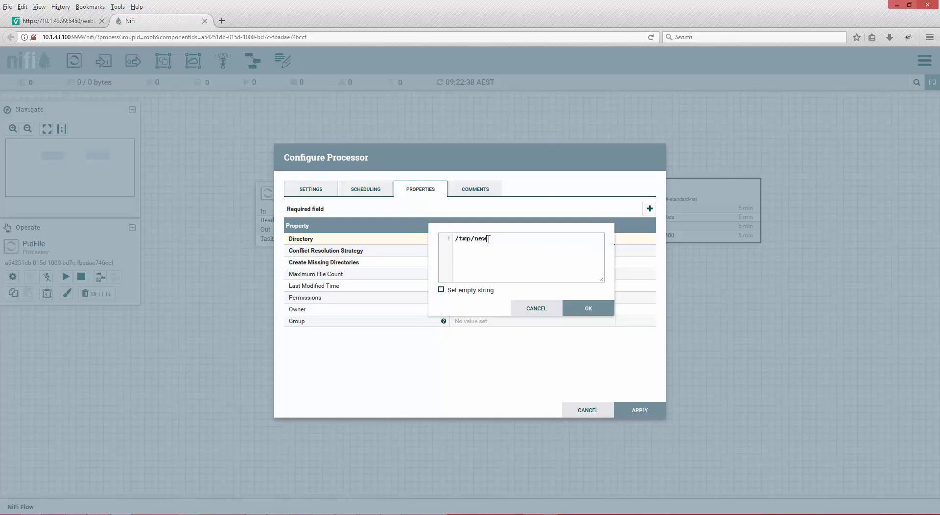
key(BackSpace)
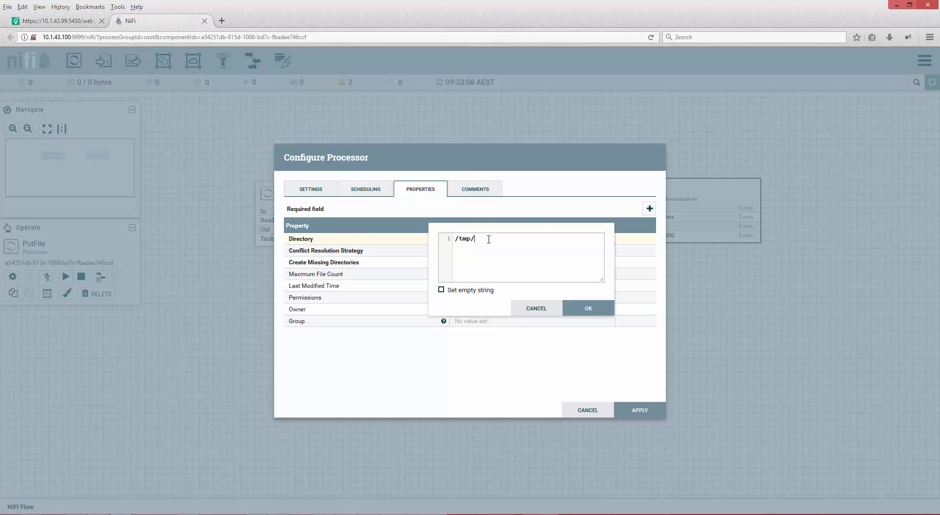
text(nifi)
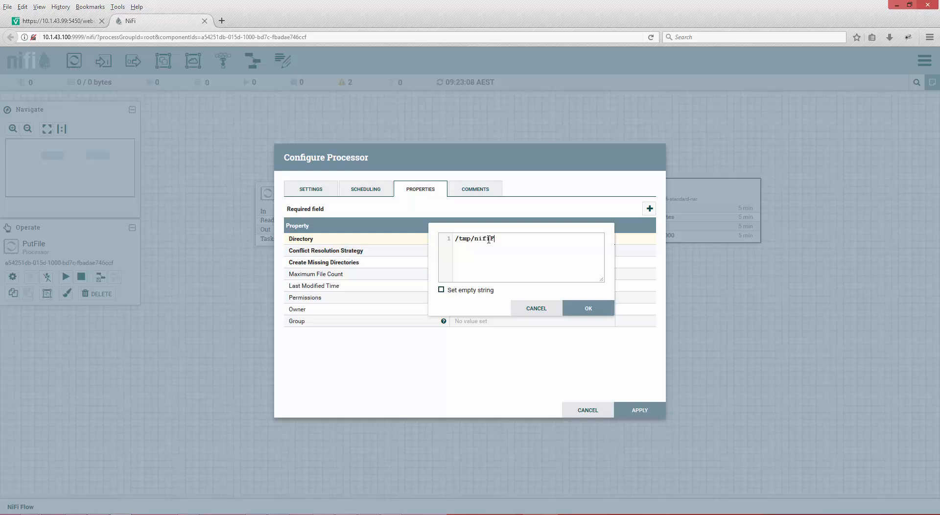
text(Folder)
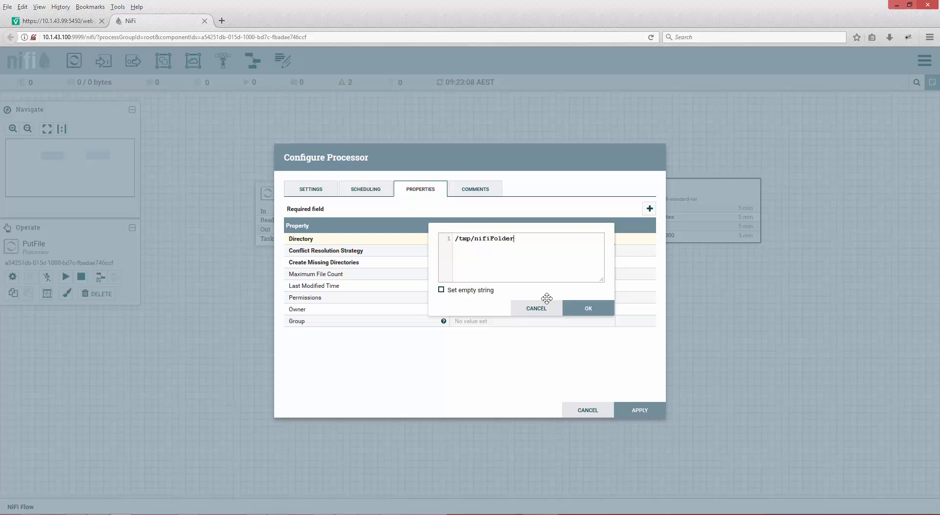
click(586, 308)
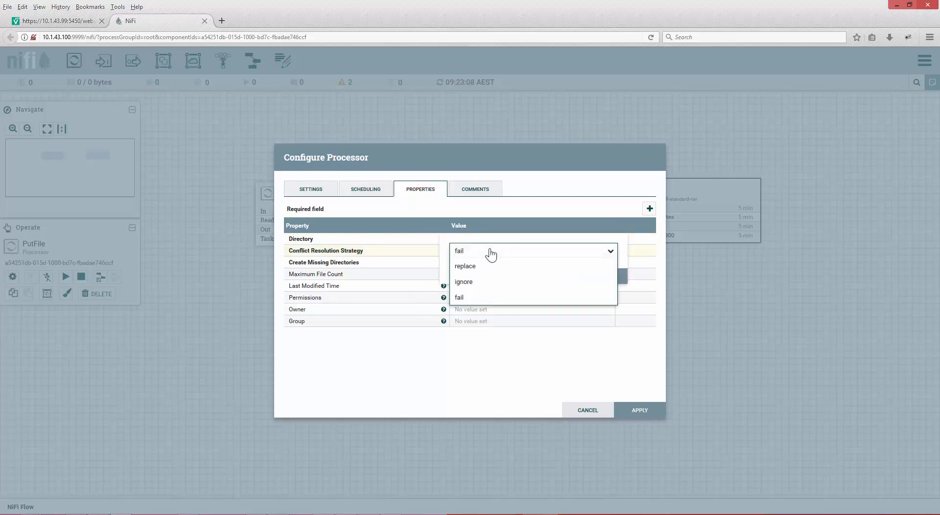
- Set Conflict Resolution Strategy to replace and apply the PutFile settings
click(465, 266)
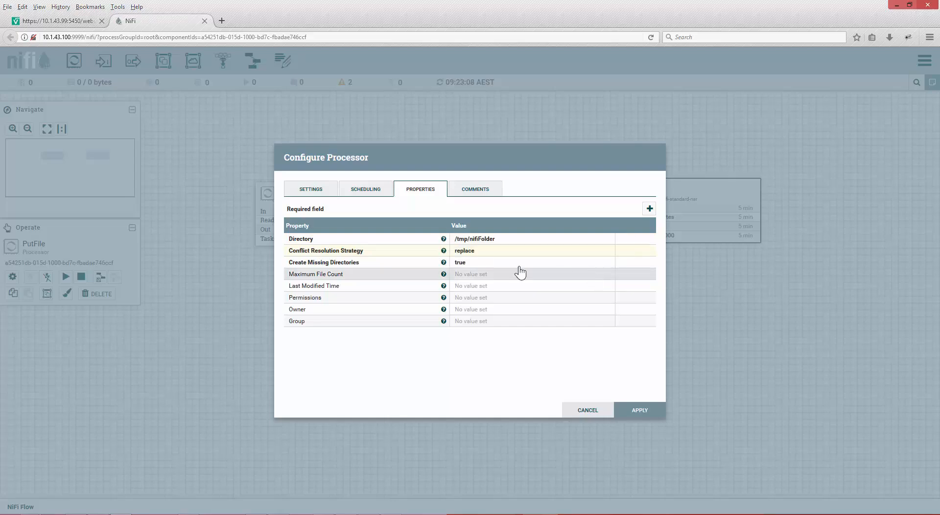
click(639, 410)
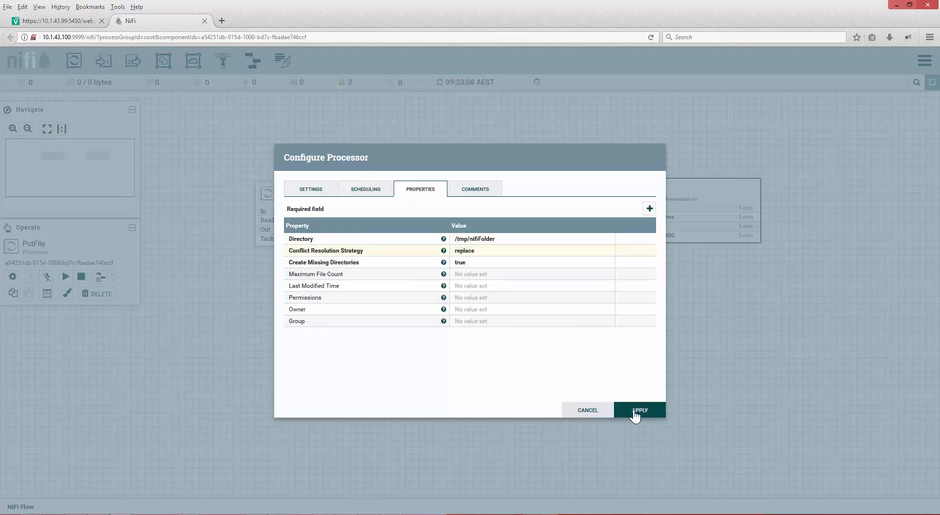
click(639, 410)
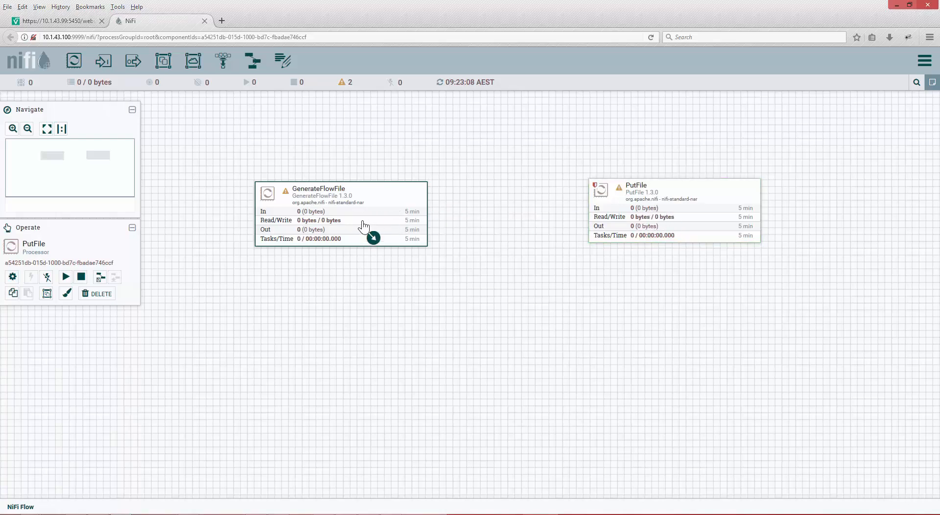
mouse_move(343, 217)
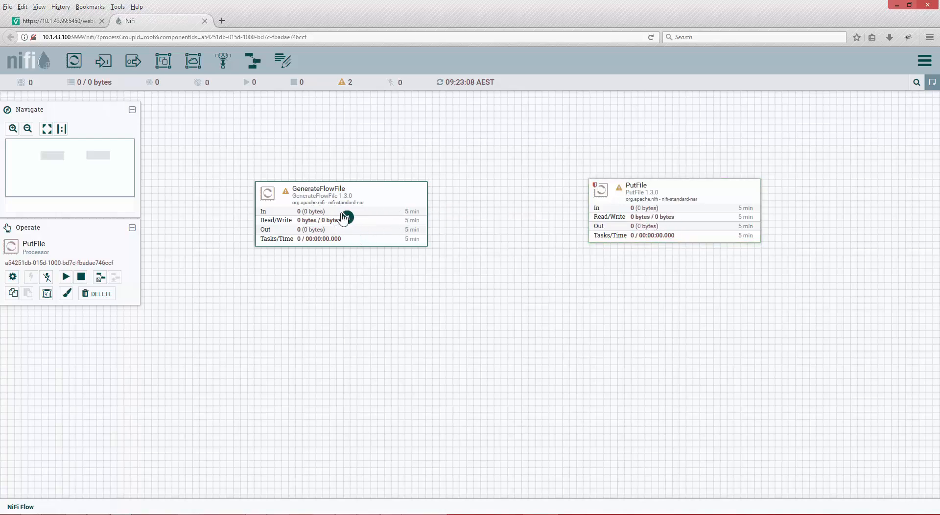
- Connect GenerateFlowFile to PutFile on the success relationship
drag(341, 215, 600, 206)
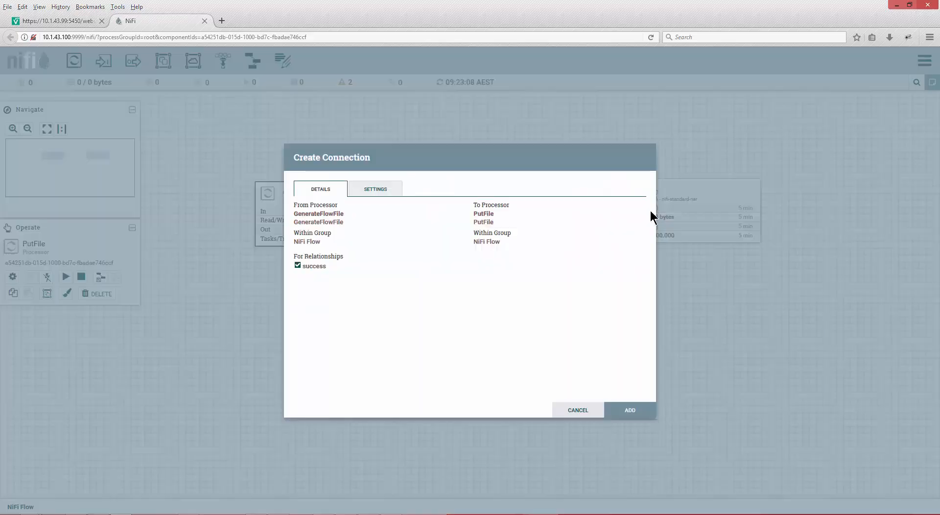
mouse_move(365, 216)
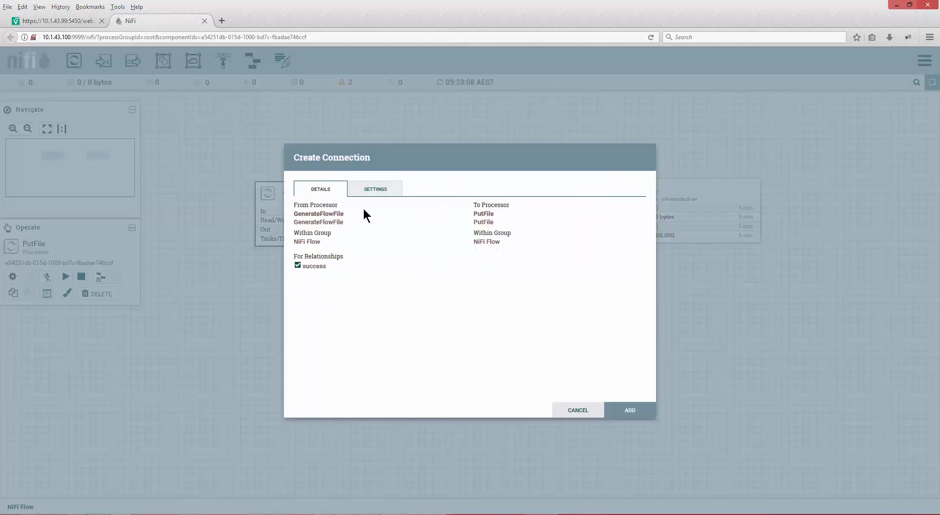
click(375, 189)
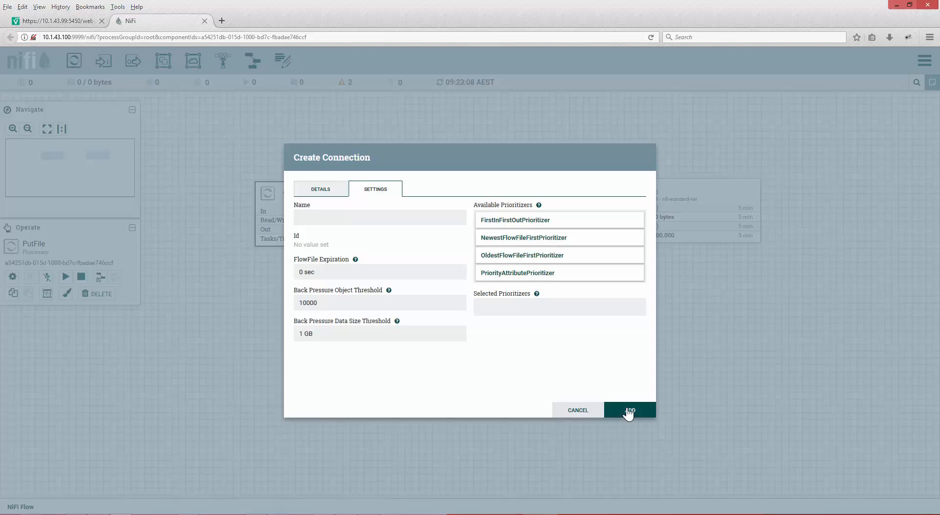
click(630, 410)
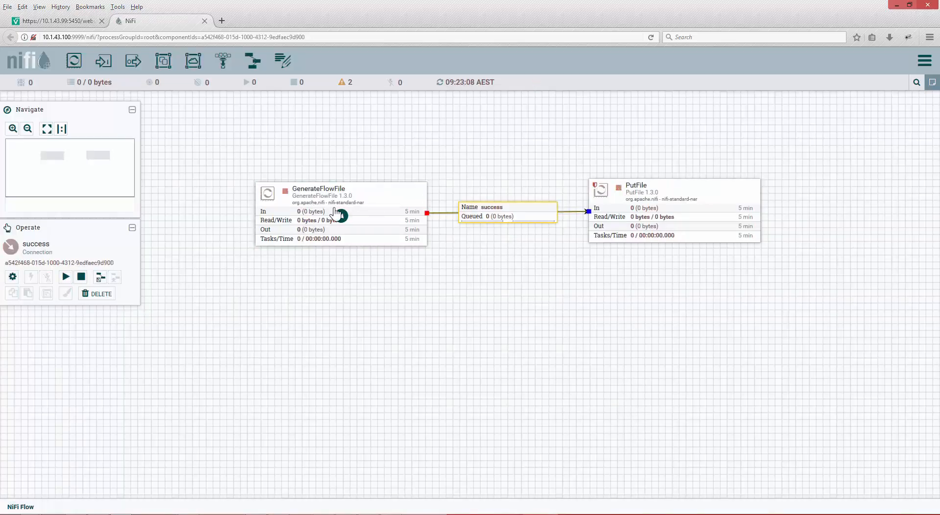
- Start the GenerateFlowFile processor
click(339, 192)
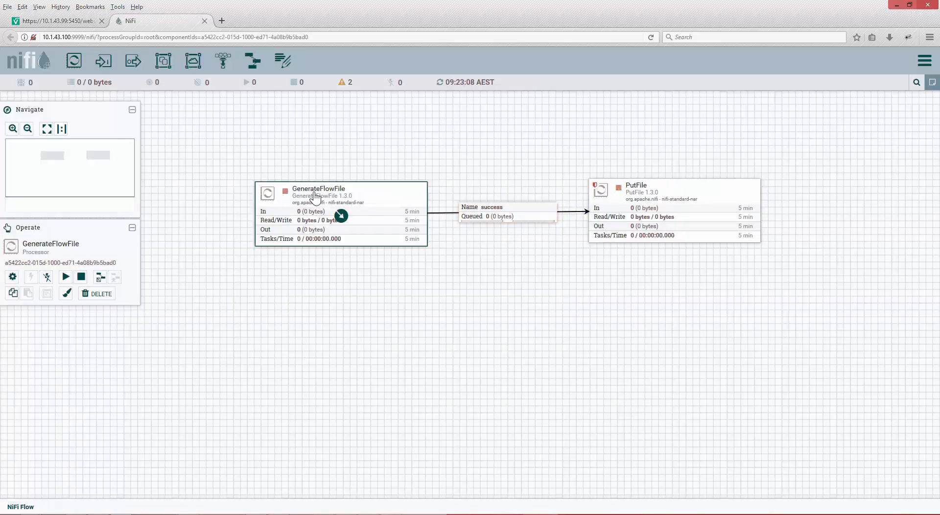
click(65, 276)
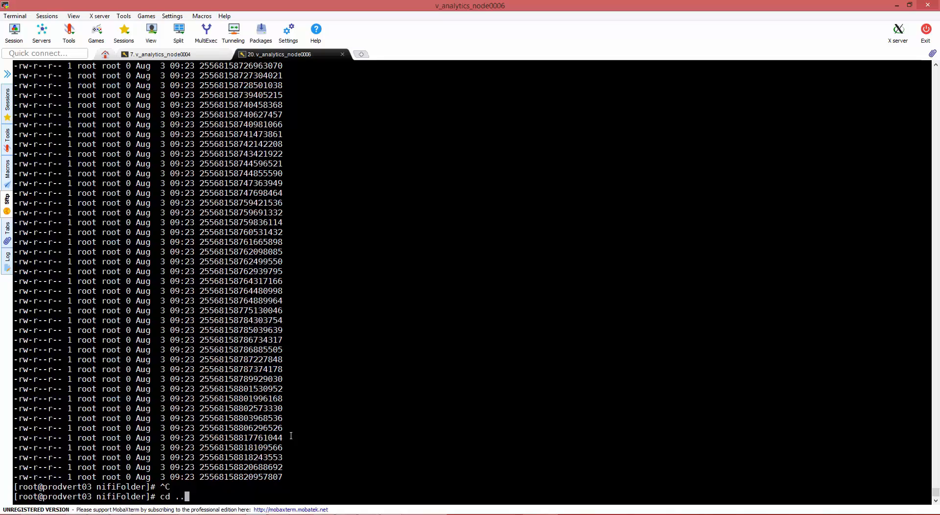
- Check nifiFolder's disk usage with du -sh nifiFolder/ (reports 2.2M)
text(du -s)
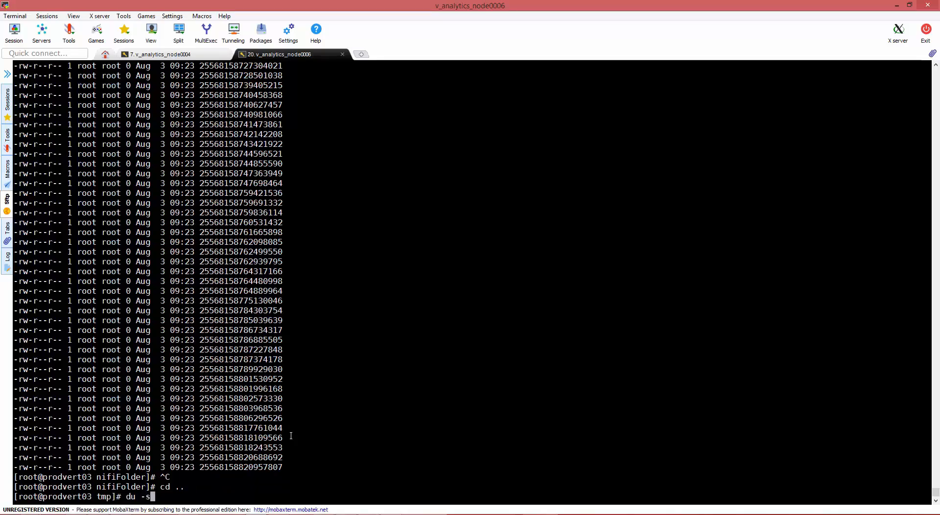
text(h)
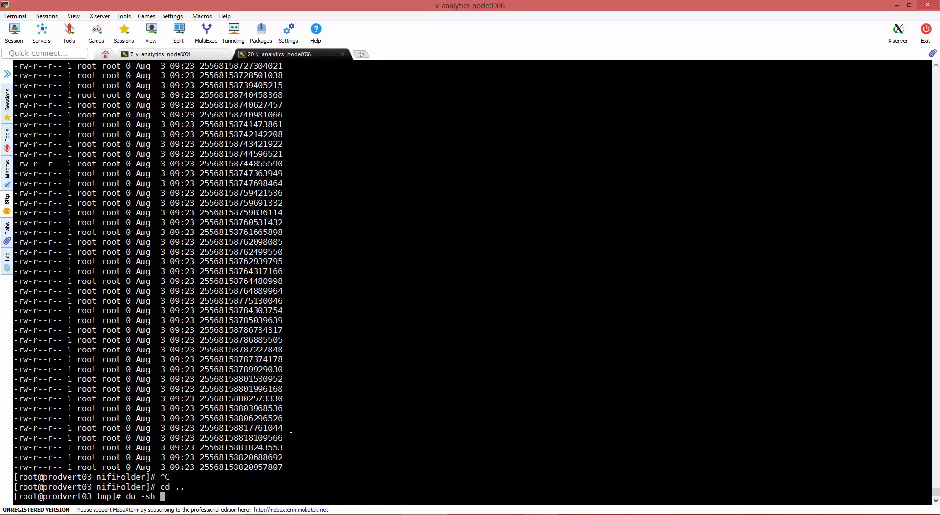
text(nifiFolder/)
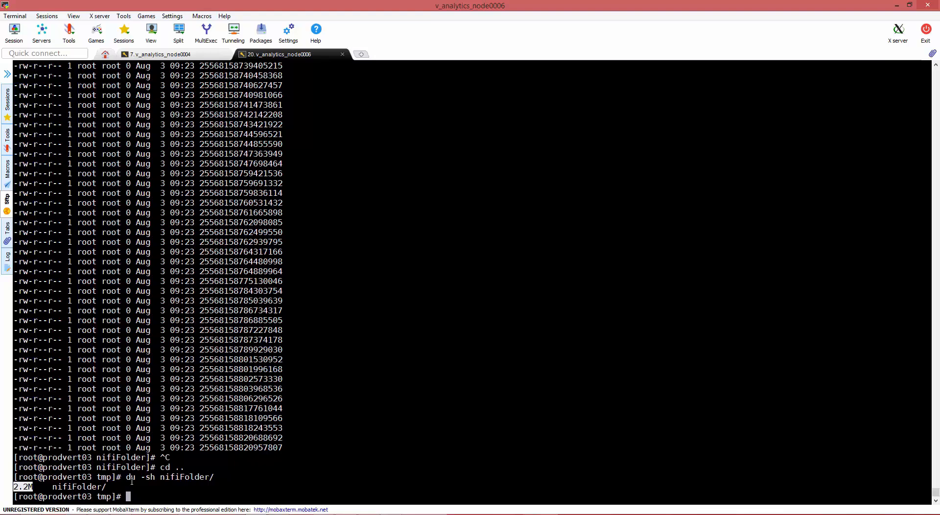
- Move into nifiFolder and count its files with ls -l | wc -l
text(cd)
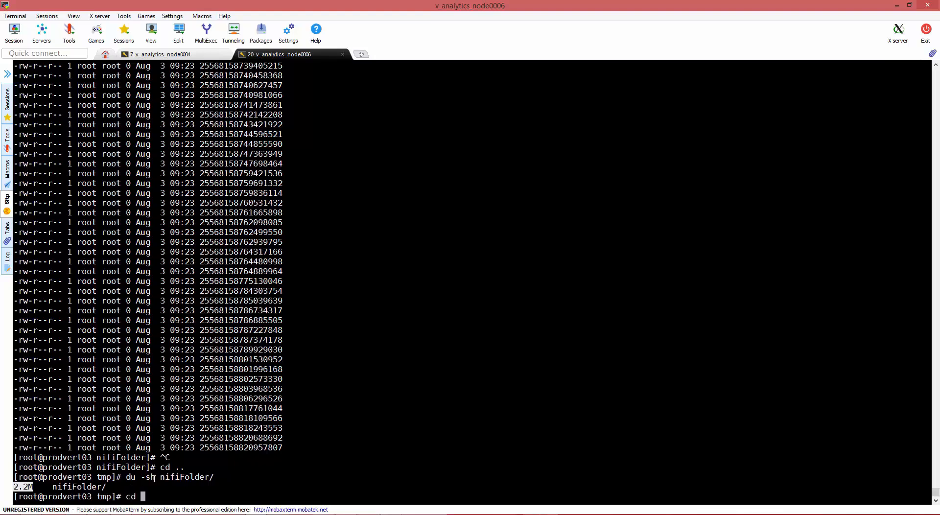
text(nifiFolder/)
text(w)
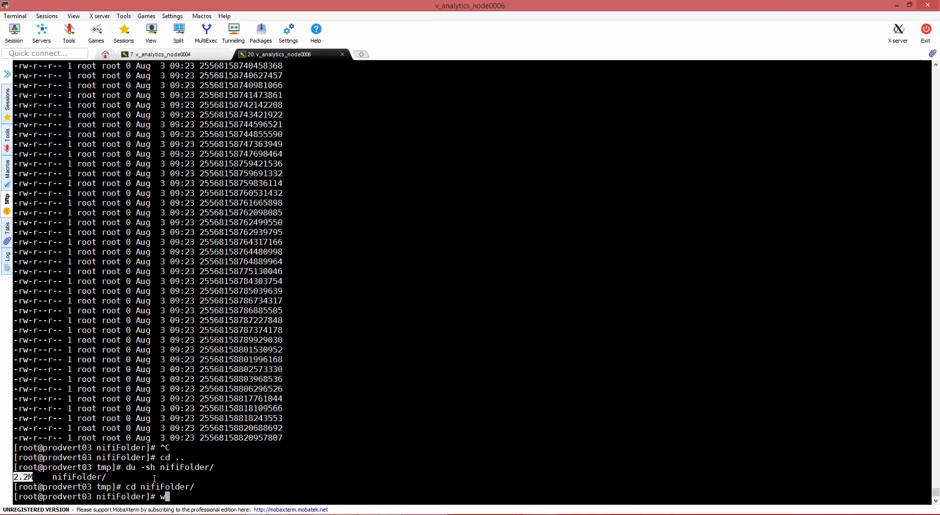
text(c -l)
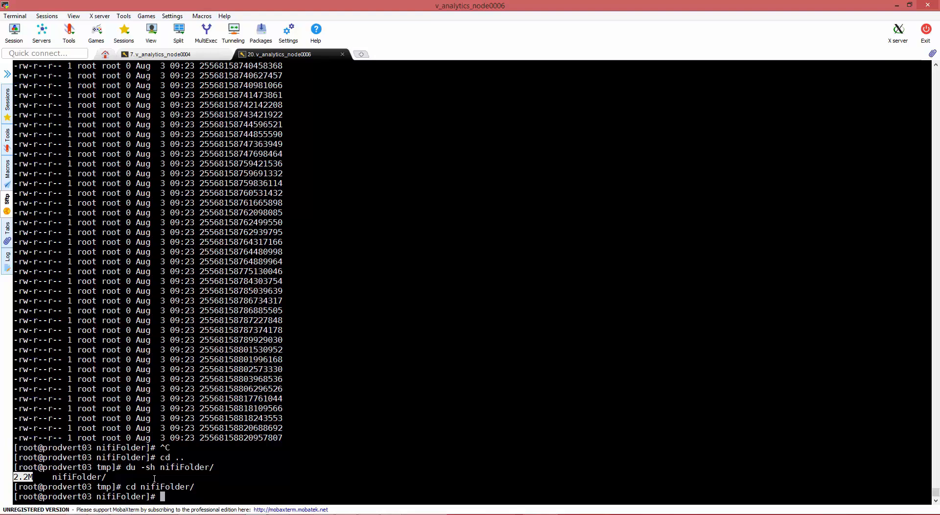
text(ls -l |)
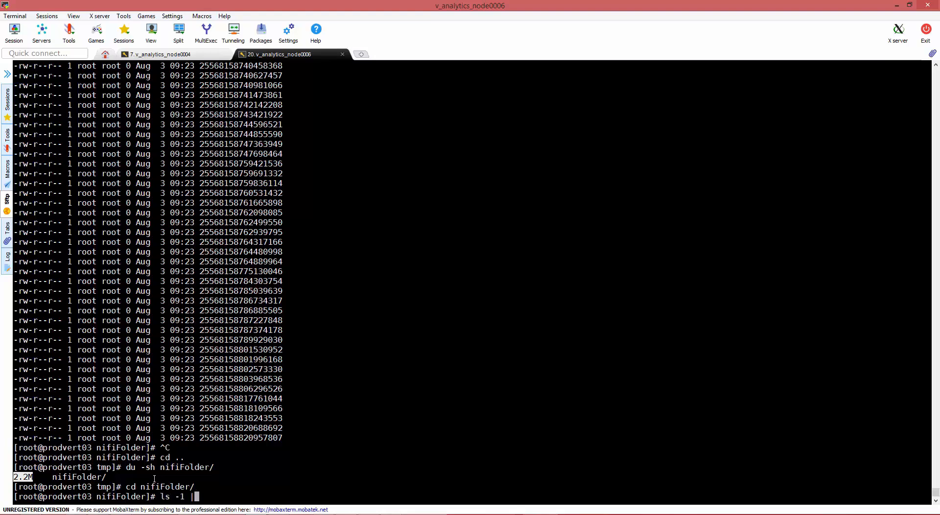
text(wc -l)
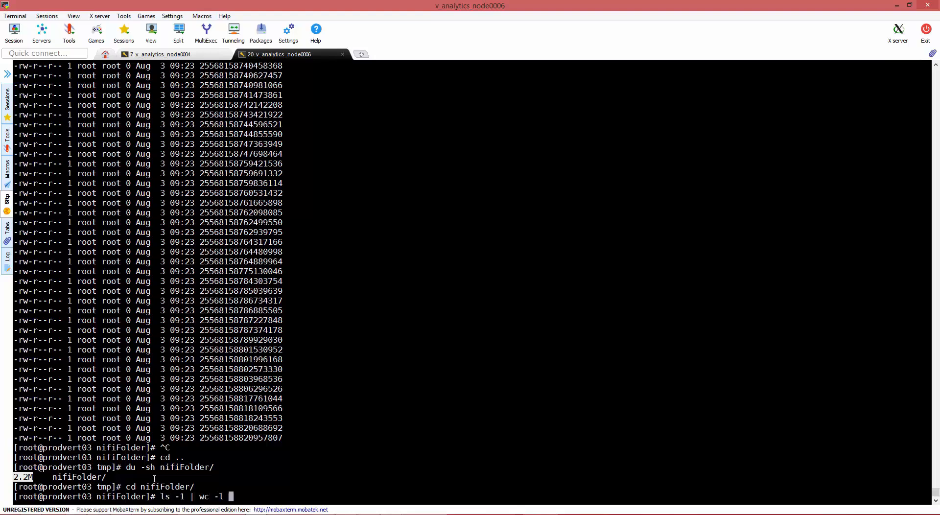